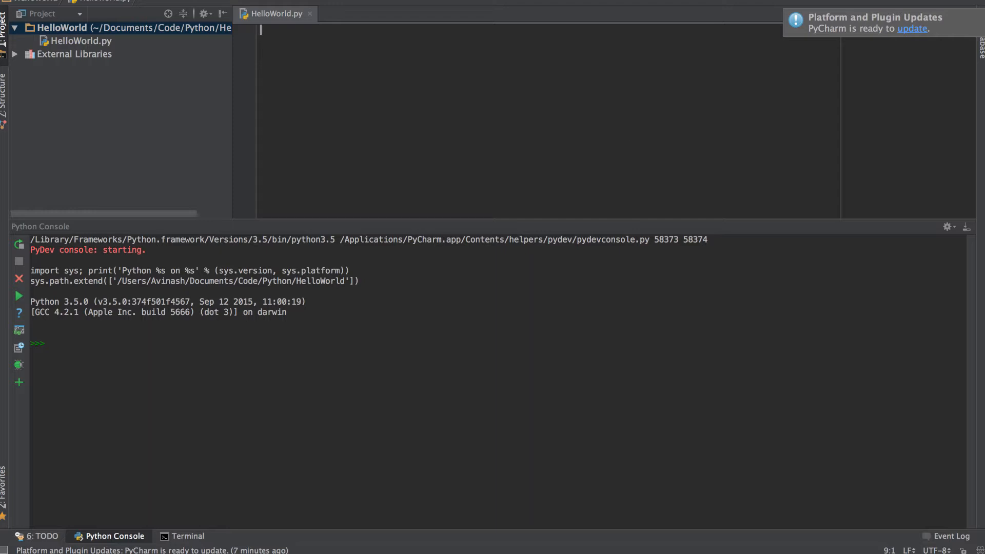
{"action": "mouse_move", "coordinate": [410, 96]}
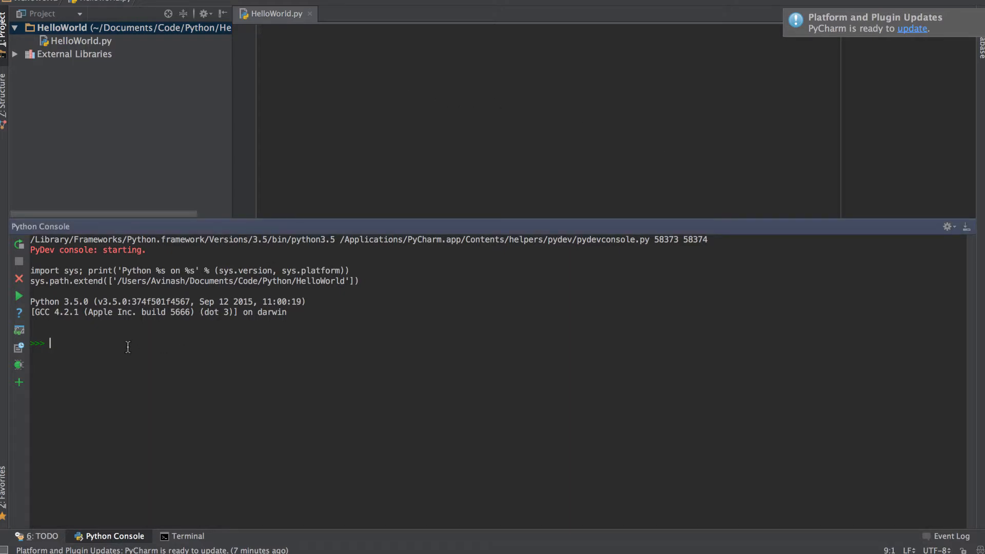
Evaluate abs(34), abs(-23) and abs(-45) in the console, getting 34, 23 and 45
{"action": "type", "text": "abs()"}
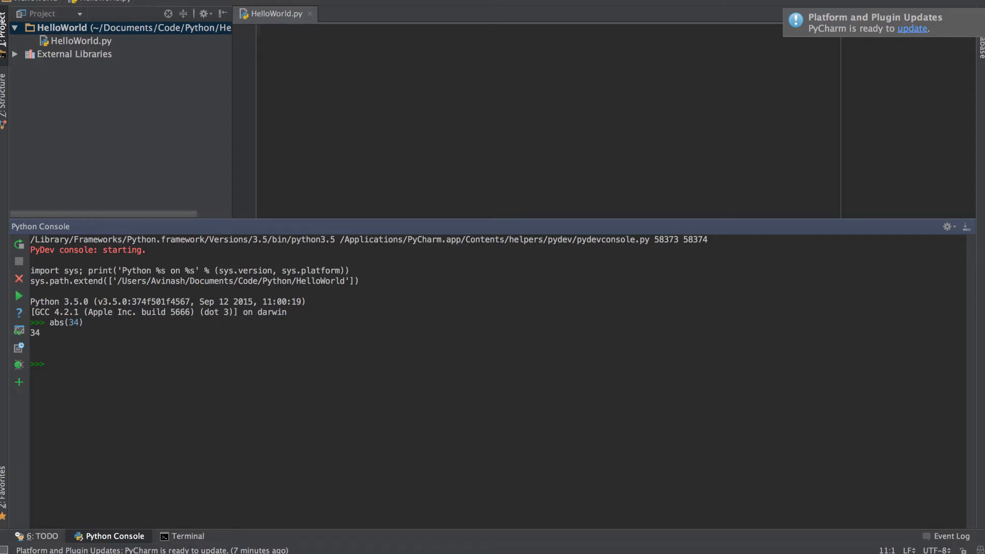
{"action": "type", "text": "abs()"}
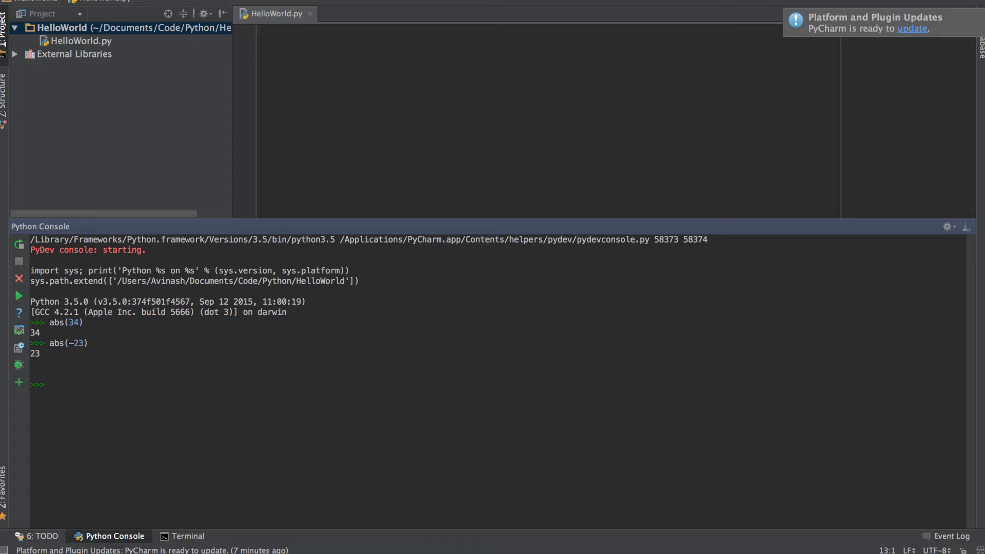
{"action": "type", "text": "a"}
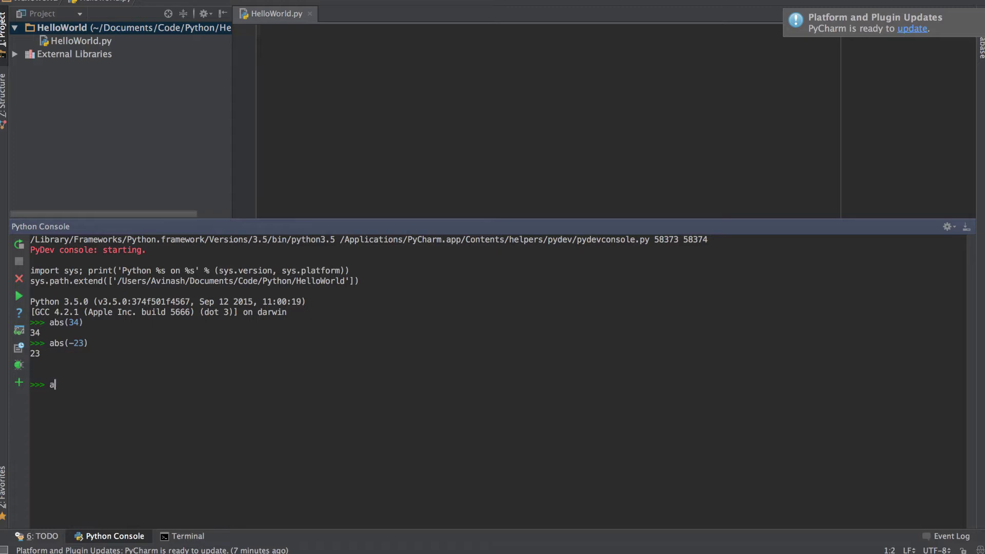
{"action": "type", "text": "bs(-45)"}
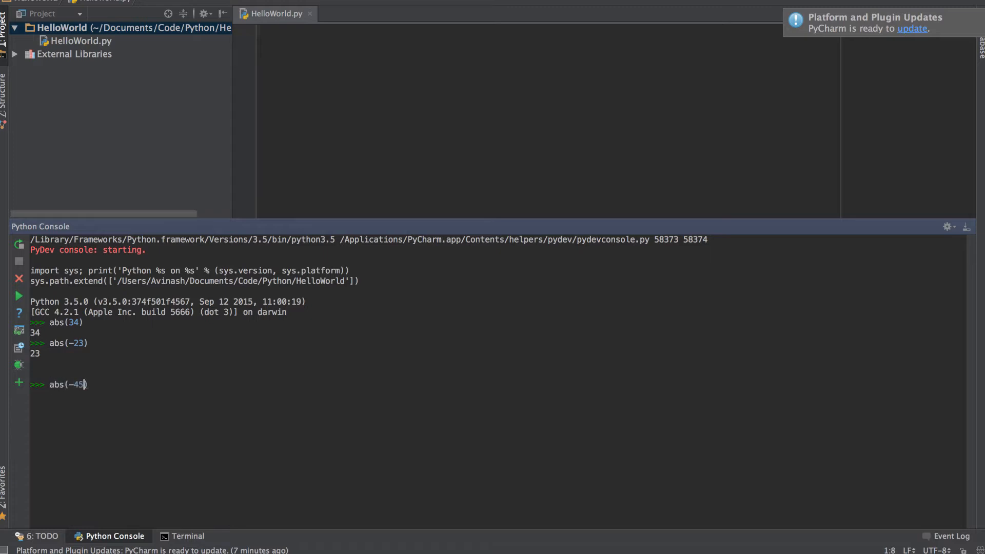
{"action": "key", "text": "Enter"}
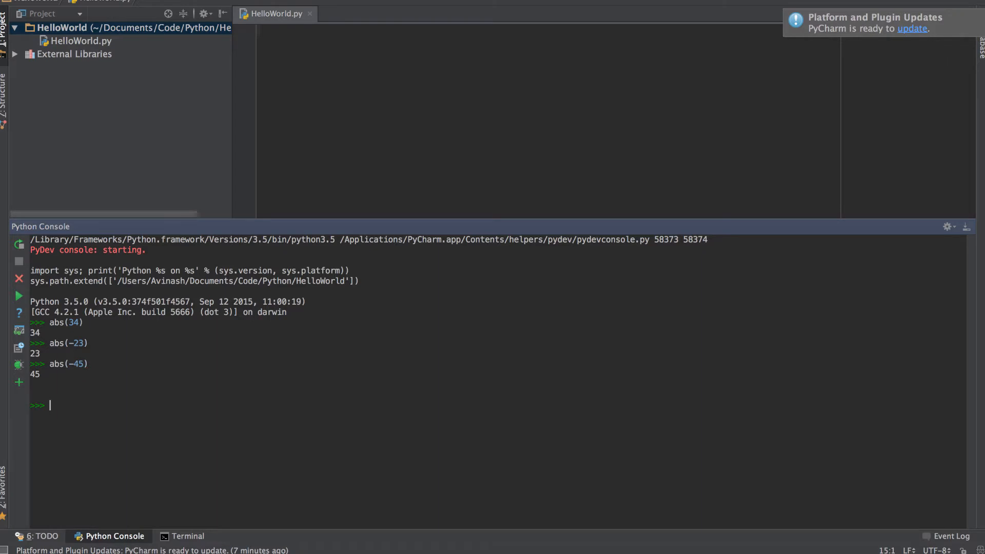
{"action": "type", "text": "bool"}
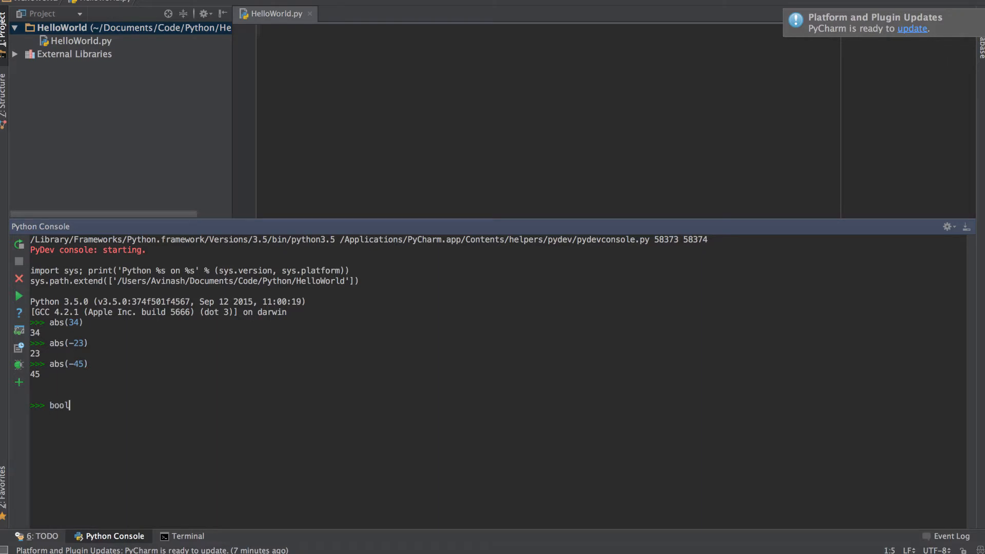
Run bool(0), bool(1), bool(100) and bool(None), giving False, True, True and False
{"action": "type", "text": "("}
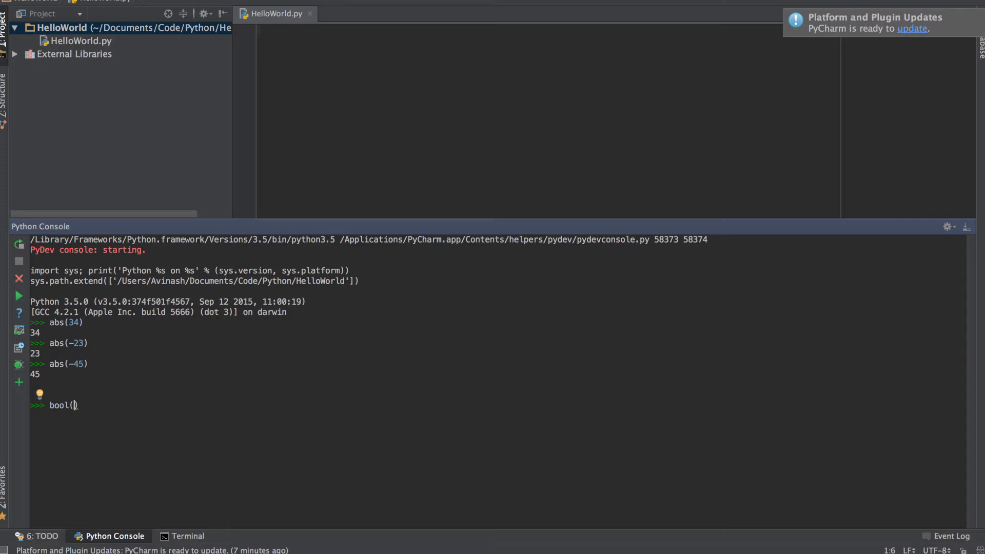
{"action": "type", "text": "0"}
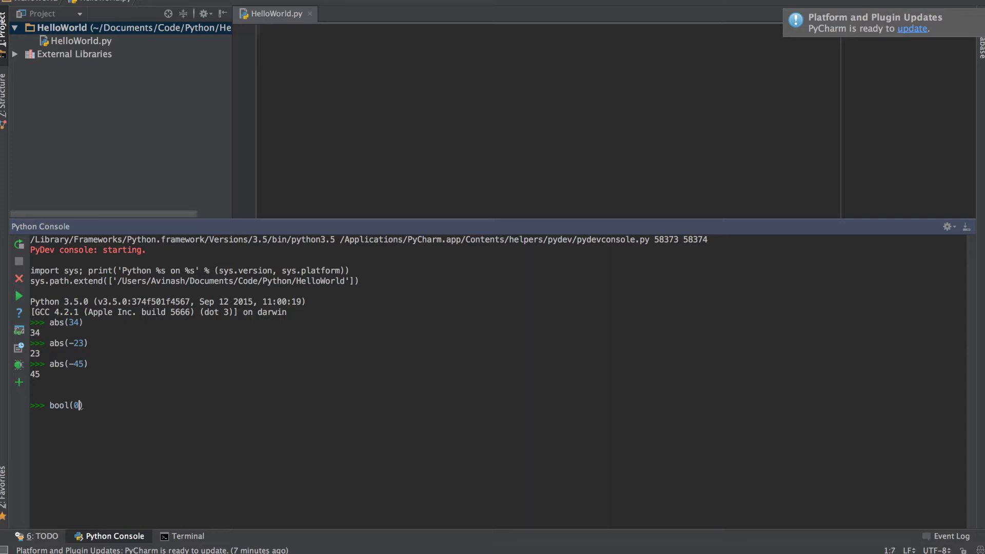
{"action": "key", "text": "Enter"}
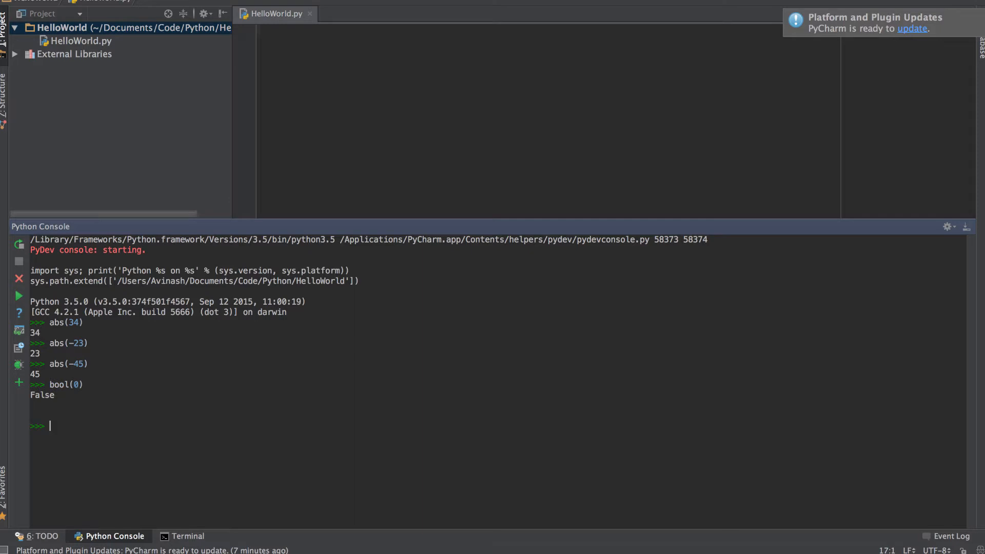
{"action": "type", "text": "b"}
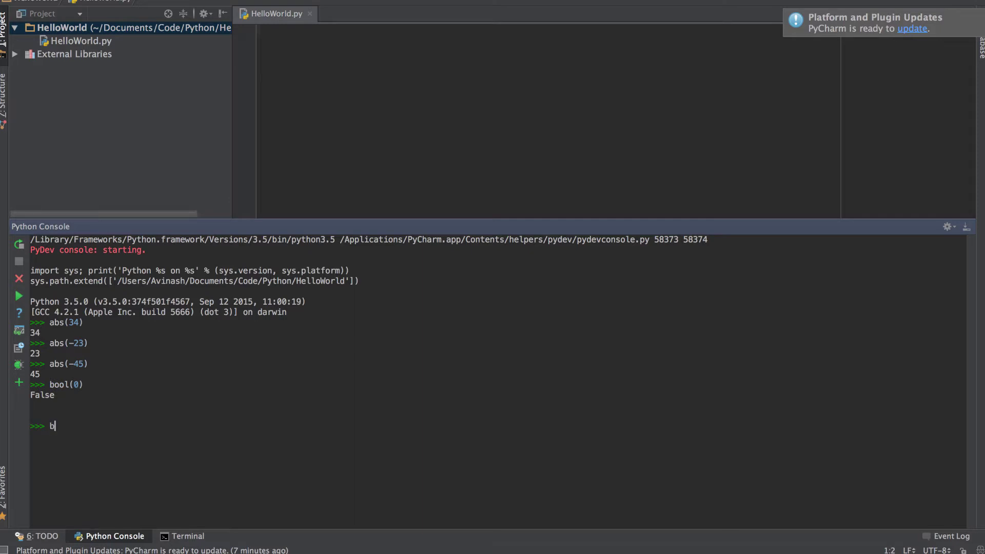
{"action": "type", "text": "ool(1)"}
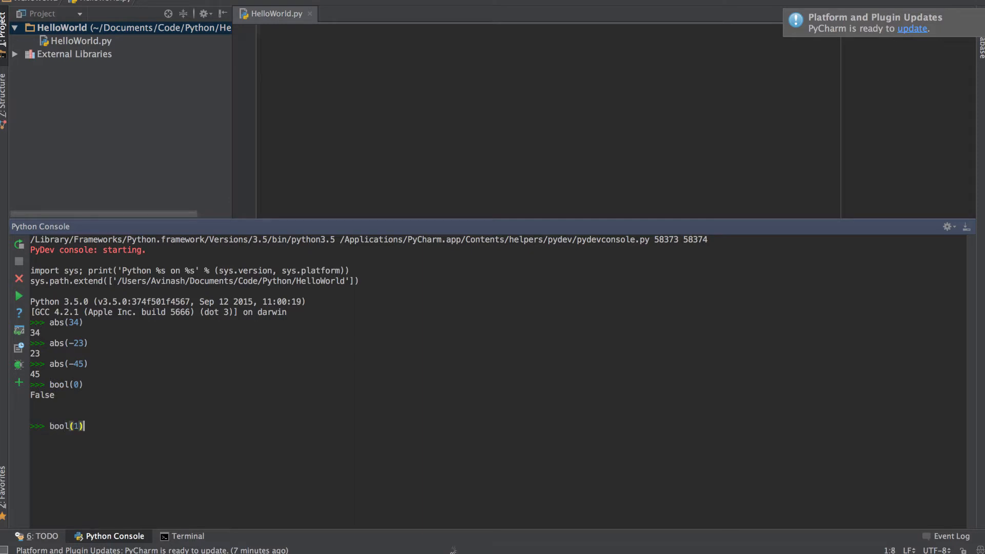
{"action": "key", "text": "enter"}
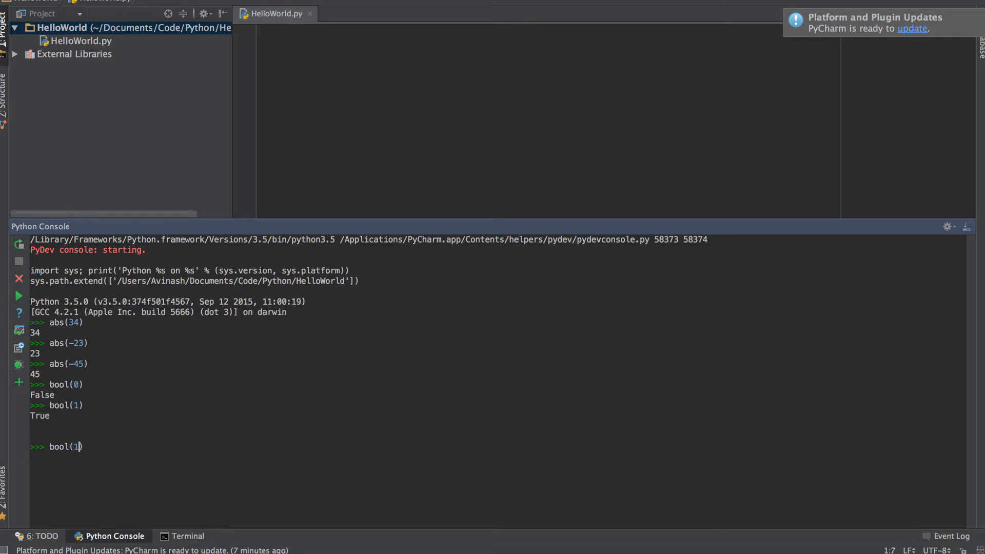
{"action": "type", "text": "00"}
{"action": "key", "text": "Enter"}
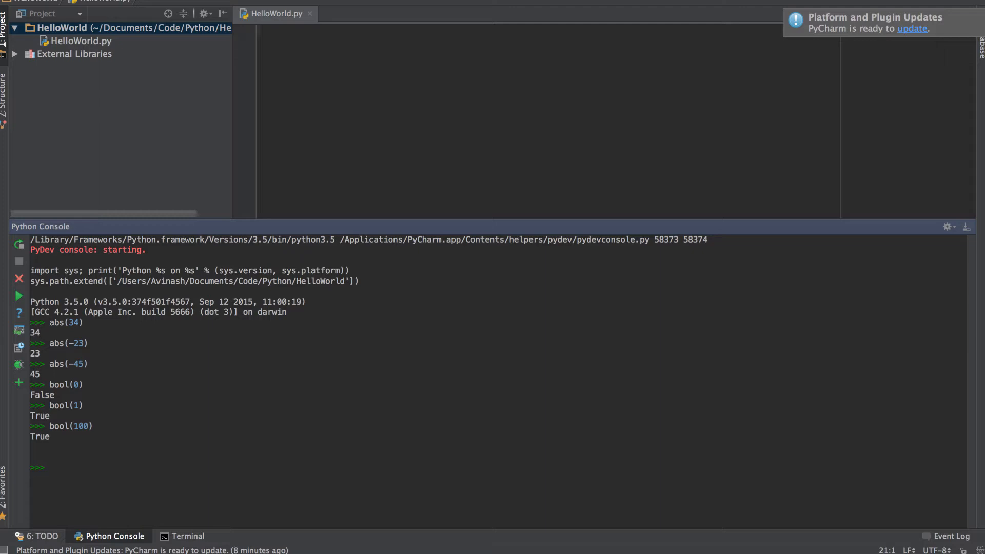
{"action": "type", "text": "bool()"}
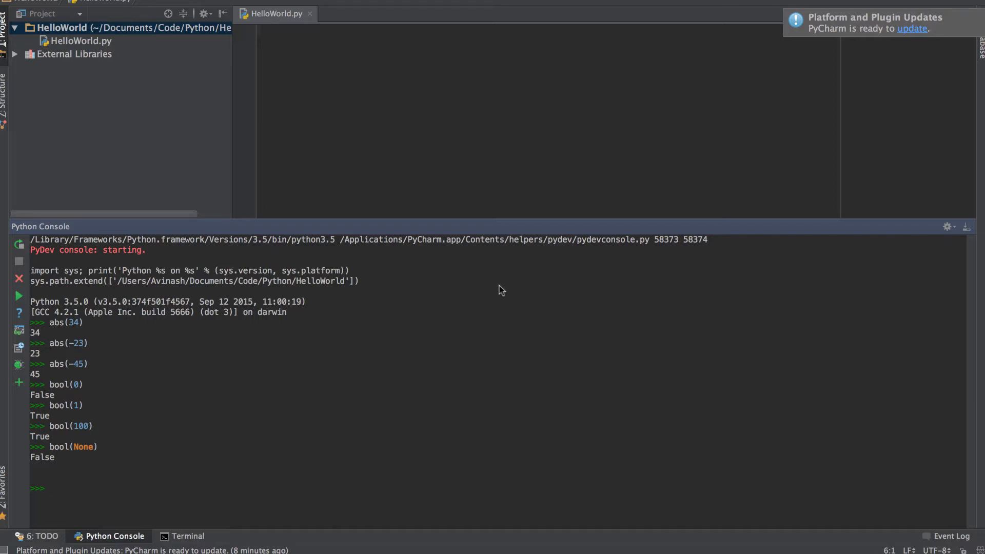
{"action": "mouse_move", "coordinate": [331, 428]}
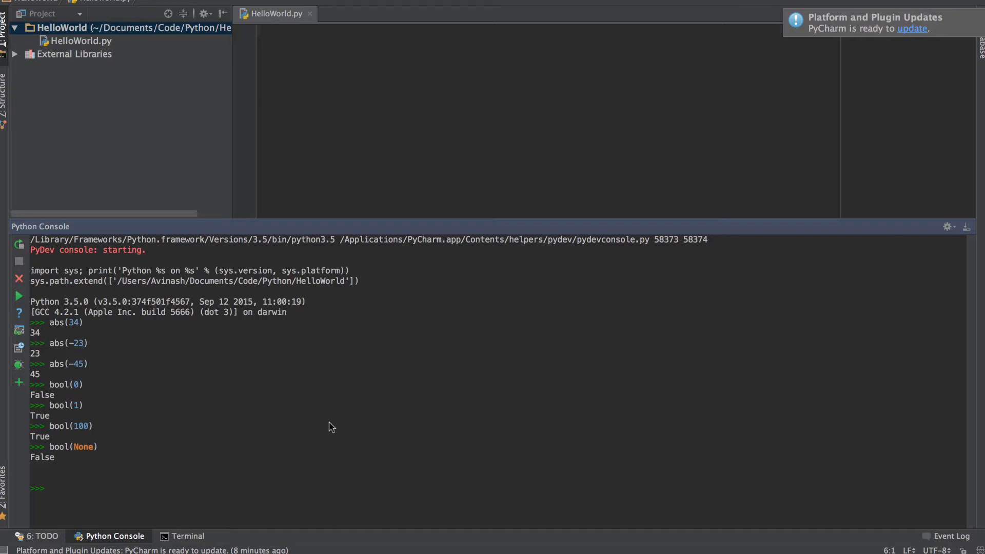
{"action": "mouse_move", "coordinate": [142, 493]}
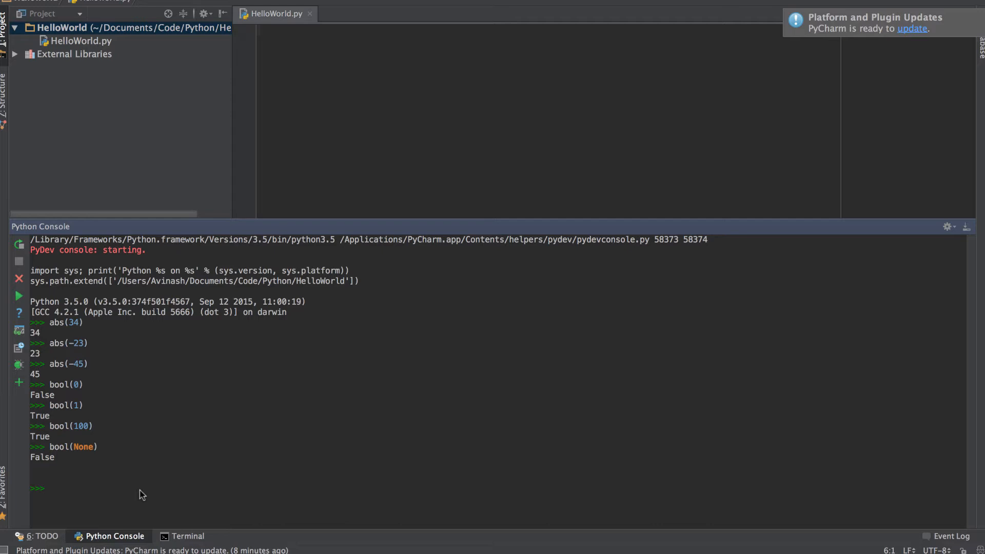
Run dir("hello") to list the string's methods and pick out upper in the listing
{"action": "type", "text": "dir(\"\")"}
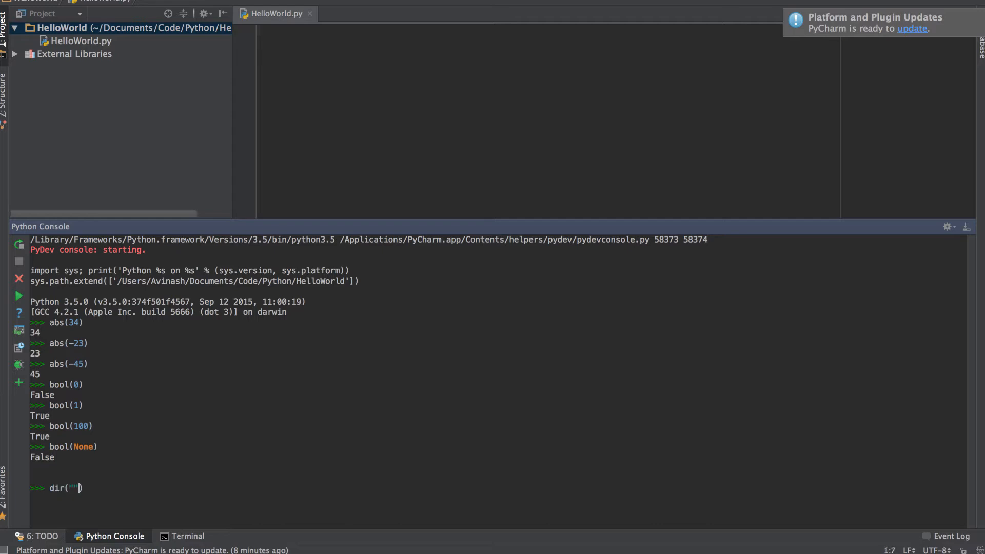
{"action": "type", "text": "hello"}
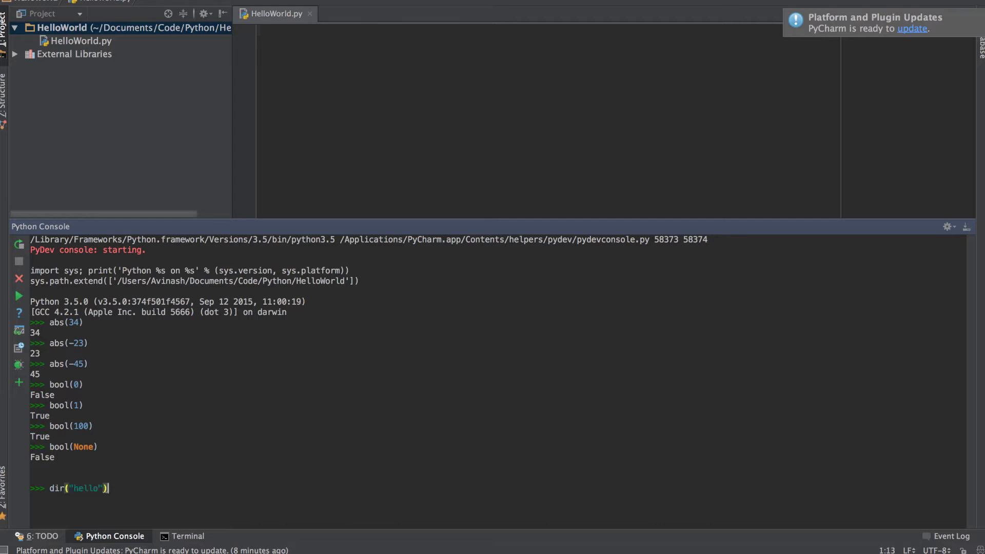
{"action": "key", "text": "Enter"}
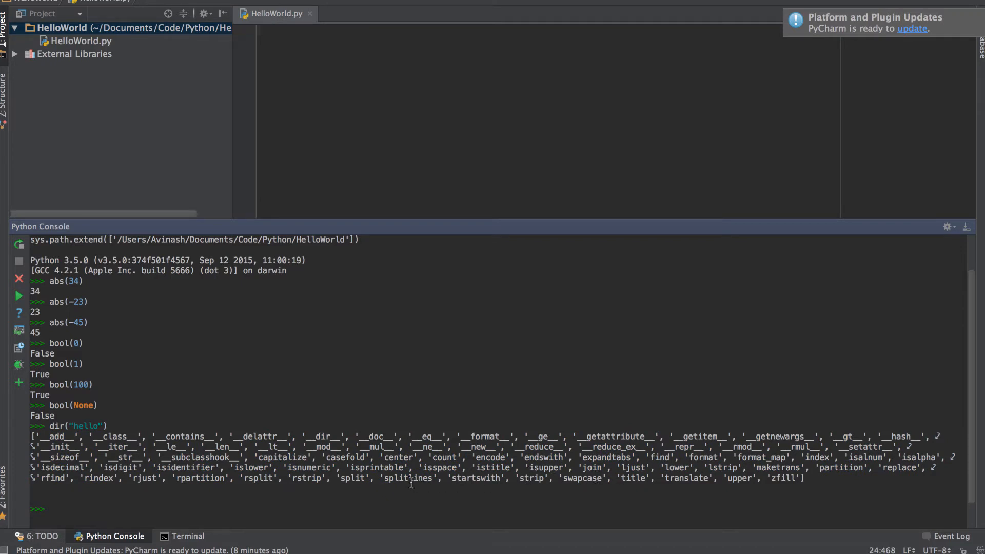
{"action": "mouse_move", "coordinate": [275, 506]}
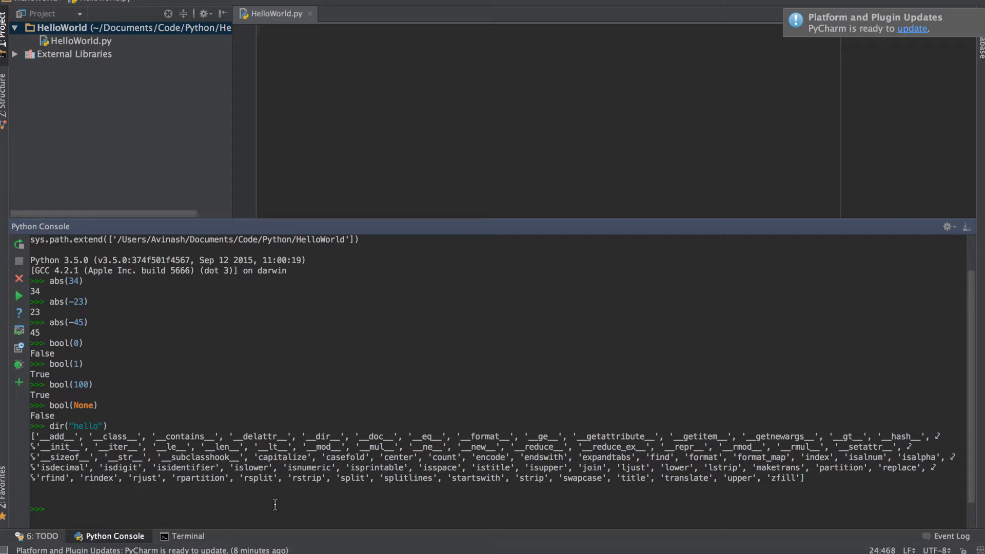
{"action": "left_click", "coordinate": [46, 508]}
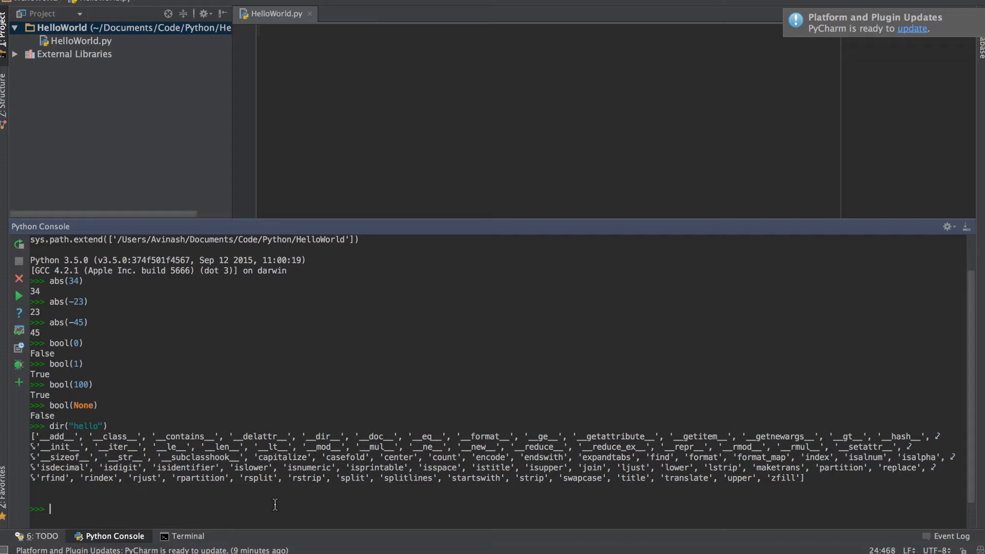
{"action": "double_click", "coordinate": [741, 480]}
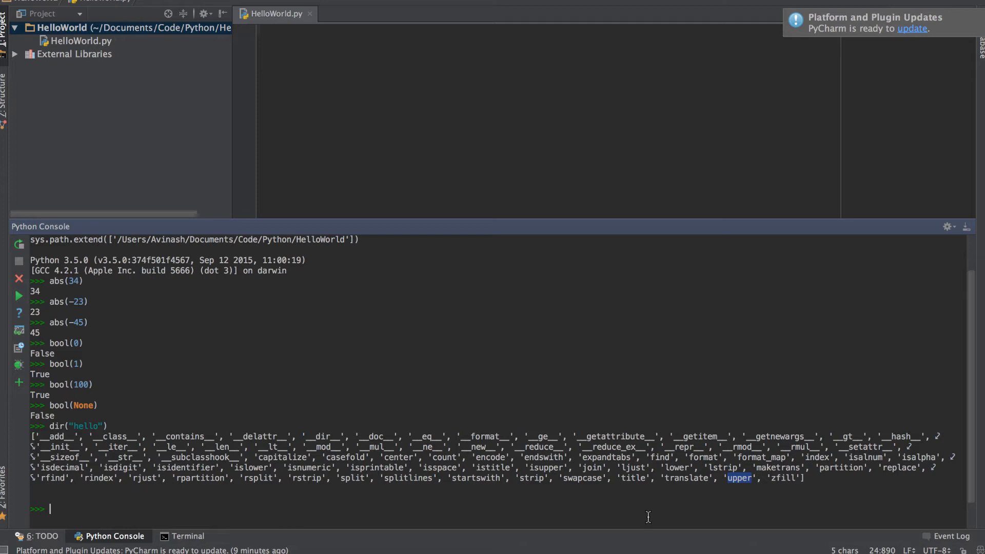
{"action": "type", "text": "help()"}
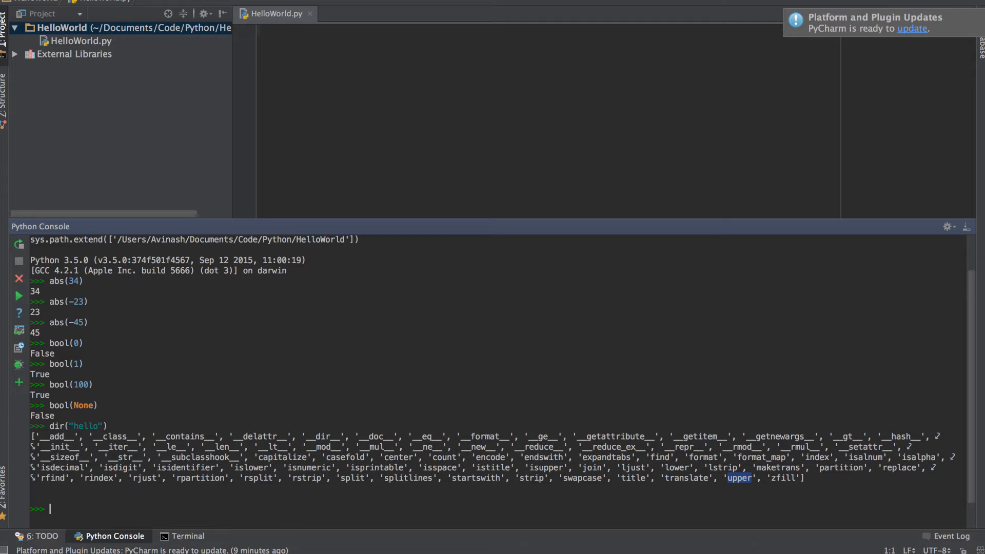
Assign sent = "hello" and run help(sent.upper) to read the upper method's description
{"action": "type", "text": "sent ="}
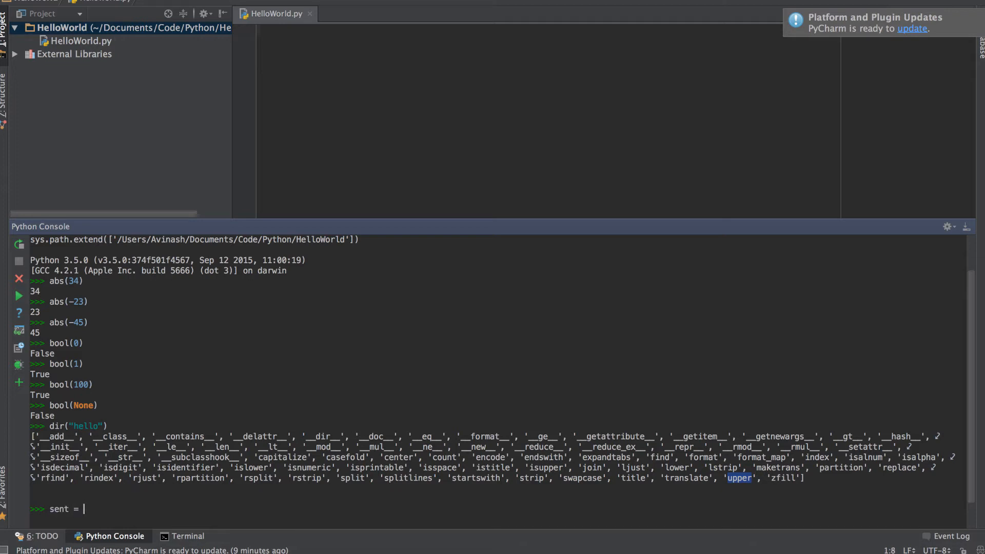
{"action": "type", "text": "\"hello\""}
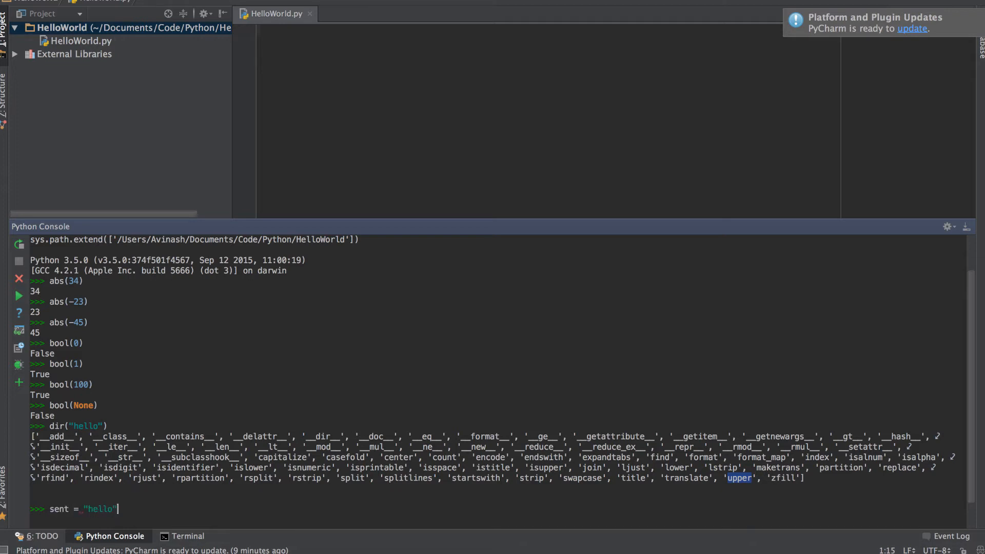
{"action": "type", "text": "h"}
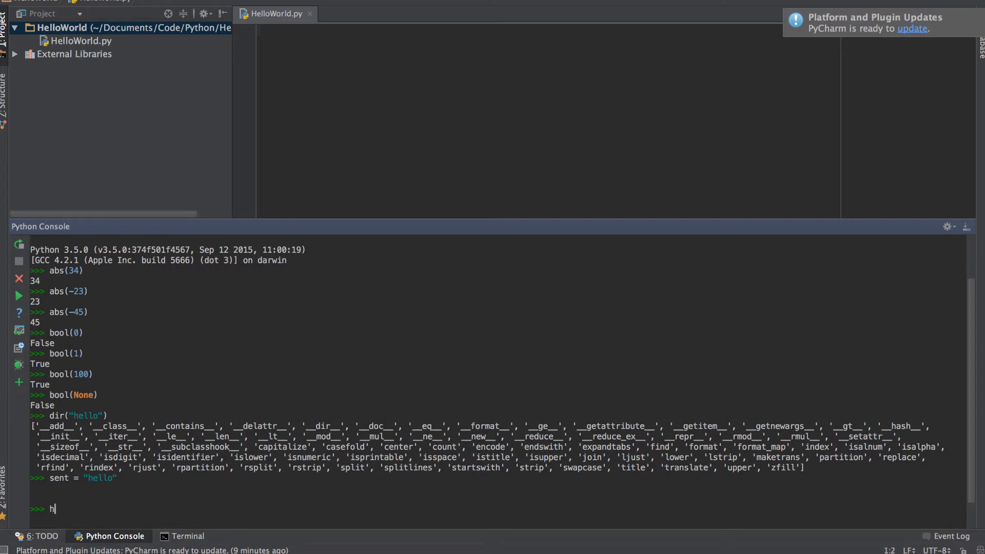
{"action": "type", "text": "elp(sent.u"}
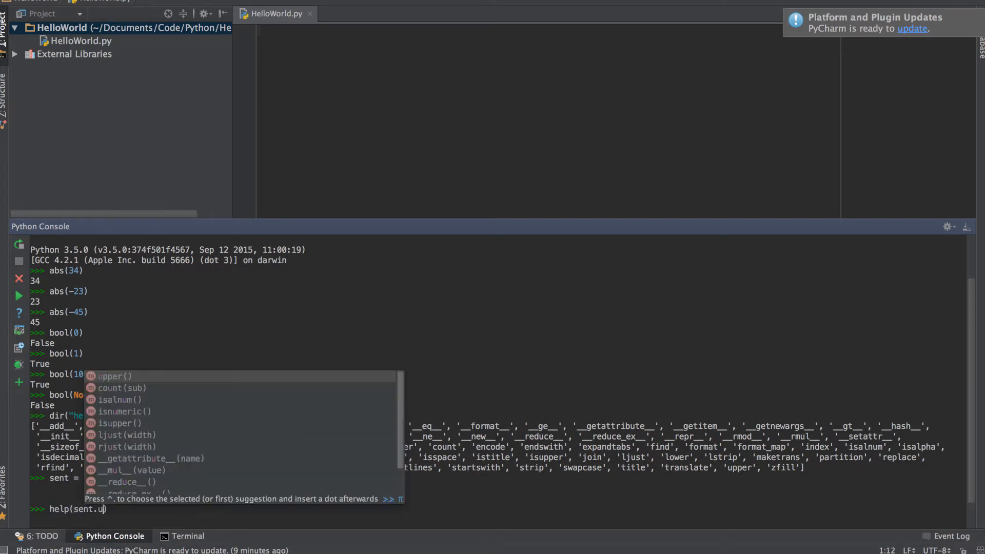
{"action": "key", "text": "Tab"}
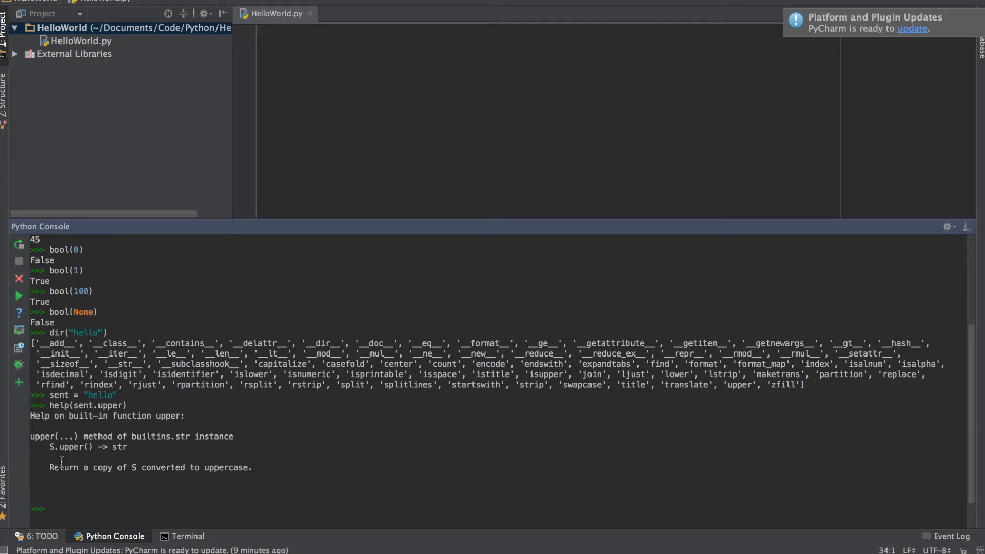
{"action": "mouse_move", "coordinate": [92, 451]}
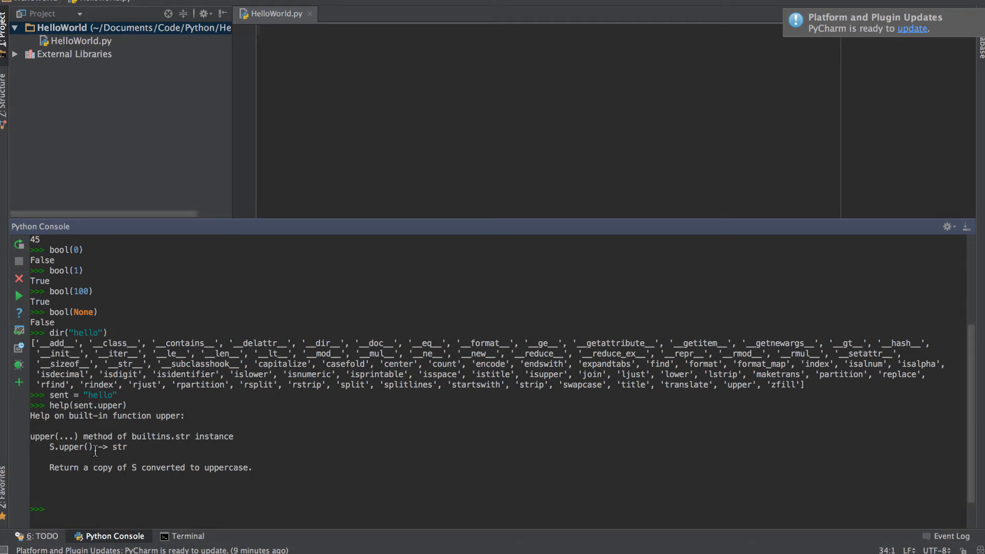
{"action": "mouse_move", "coordinate": [73, 477]}
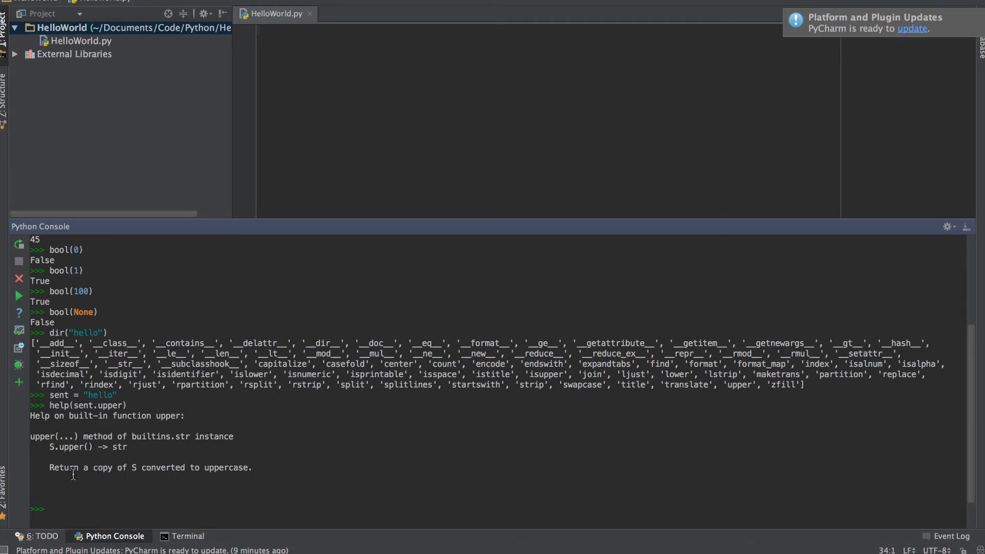
{"action": "left_click_drag", "start_coordinate": [49, 468], "coordinate": [161, 468]}
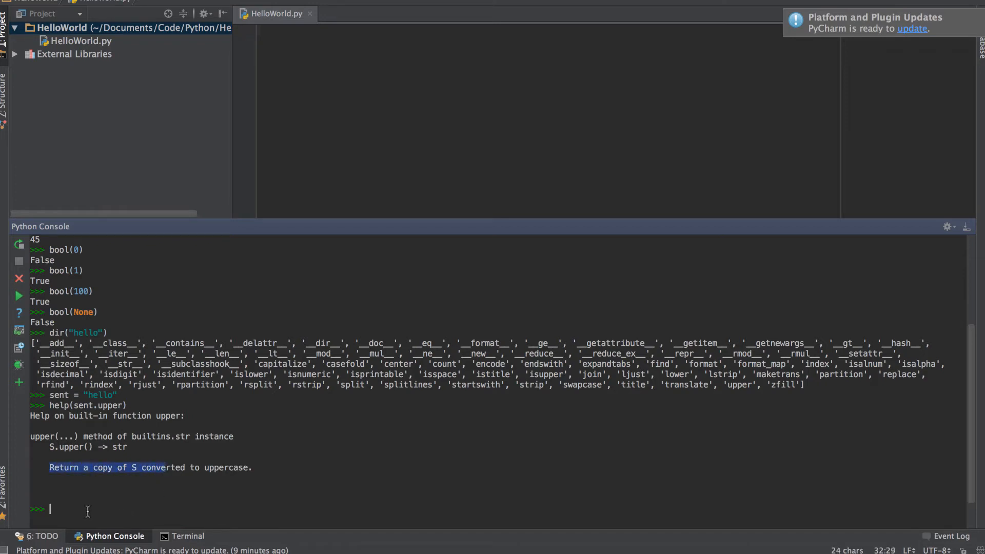
Run help(sent.splitlines) to show it returns a list of the string's lines
{"action": "type", "text": "help(sent.splitlines"}
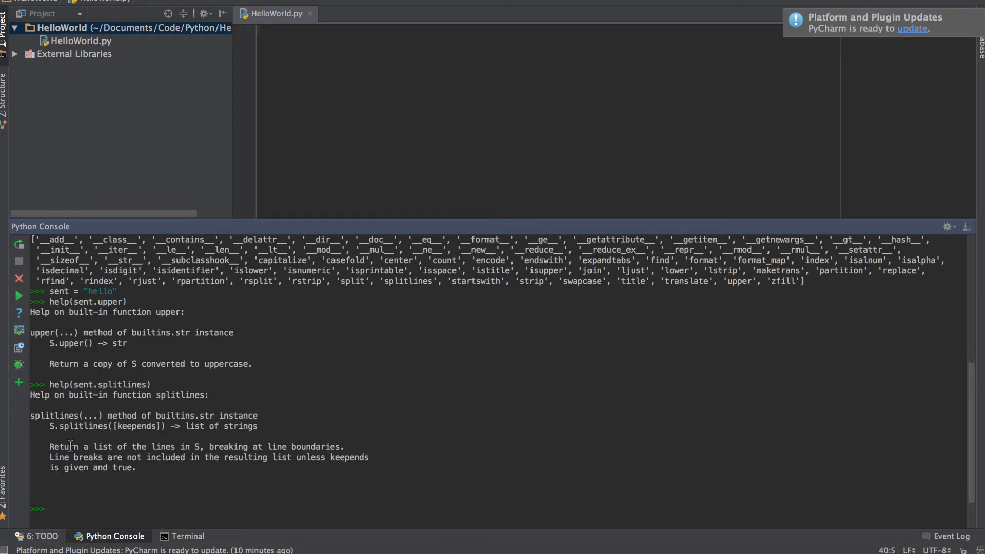
{"action": "left_click_drag", "start_coordinate": [49, 446], "coordinate": [260, 447]}
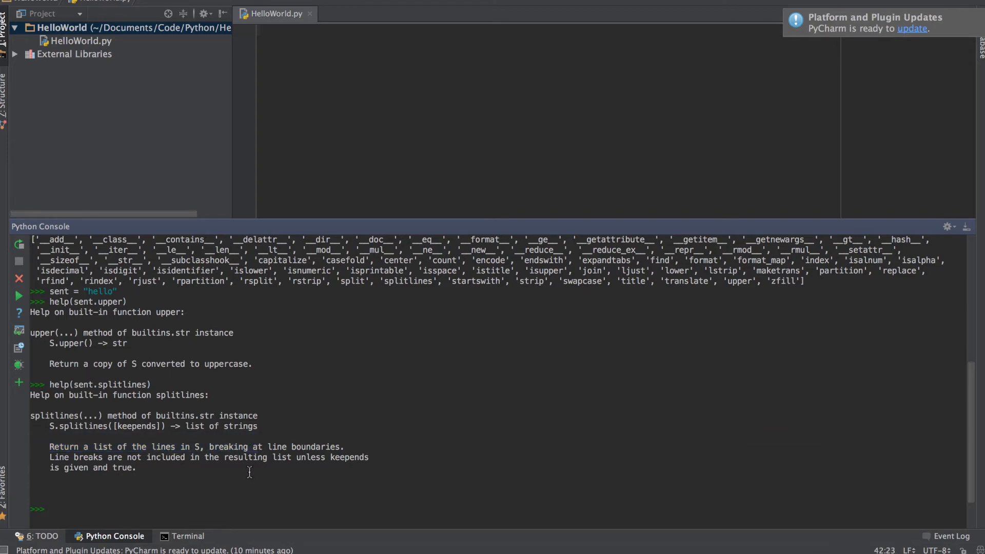
{"action": "mouse_move", "coordinate": [304, 471]}
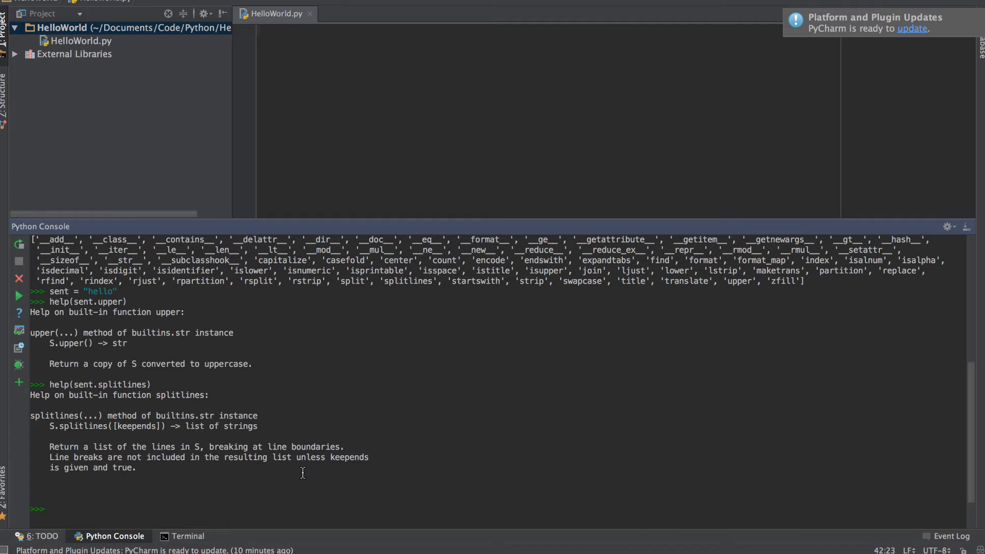
{"action": "mouse_move", "coordinate": [132, 505]}
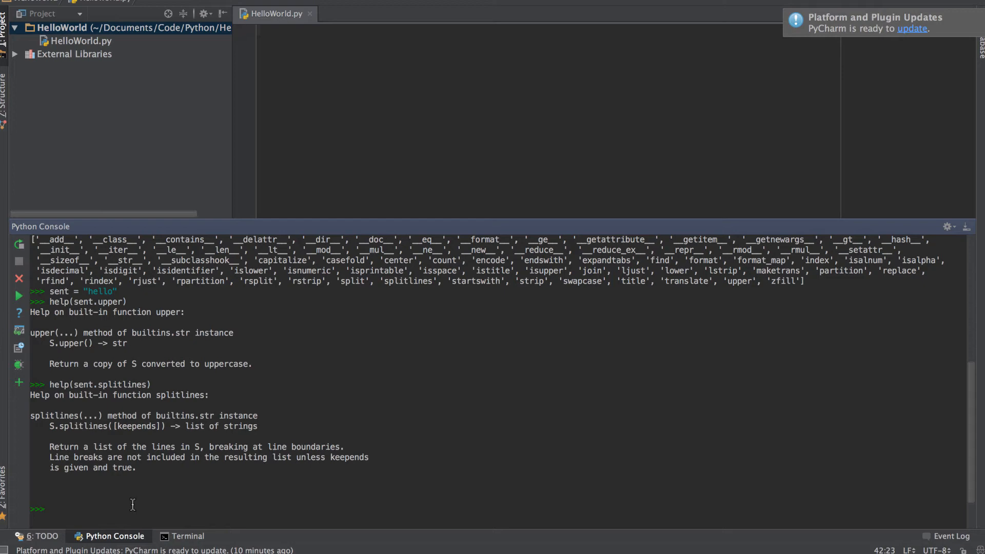
Assign sent = 'print("Hi")' and run eval(sent) and exec(sent), each printing Hi
{"action": "type", "text": "eval()"}
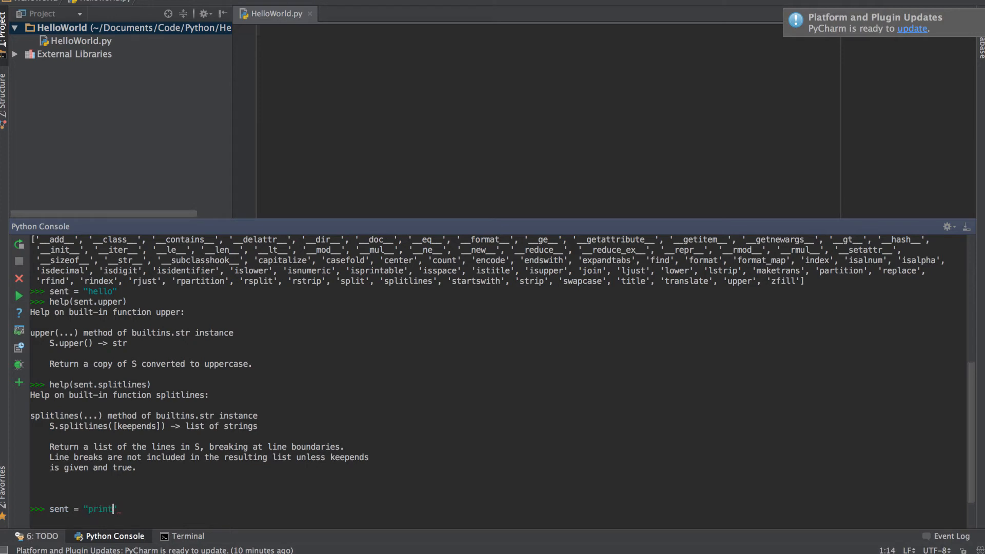
{"action": "type", "text": "(Hi)"}
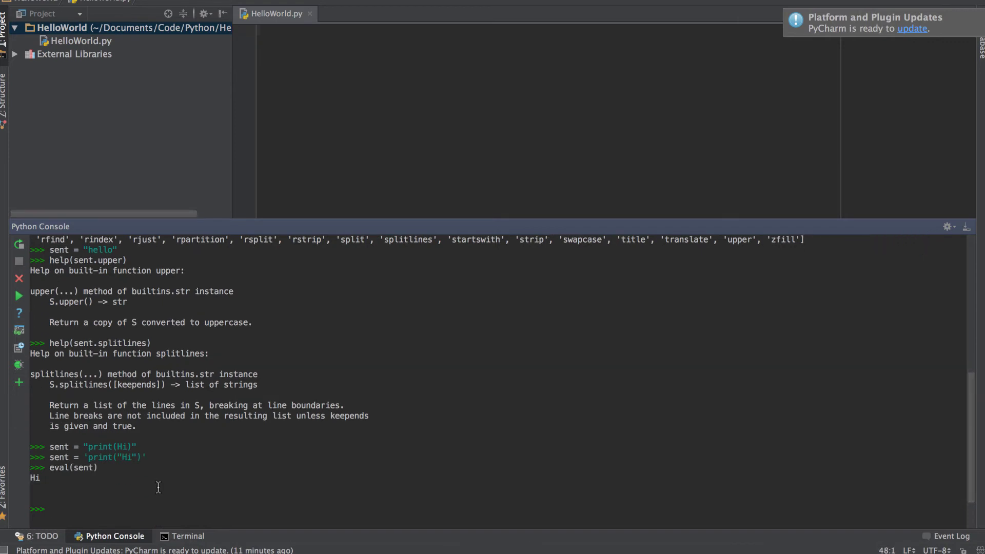
{"action": "double_click", "coordinate": [48, 468]}
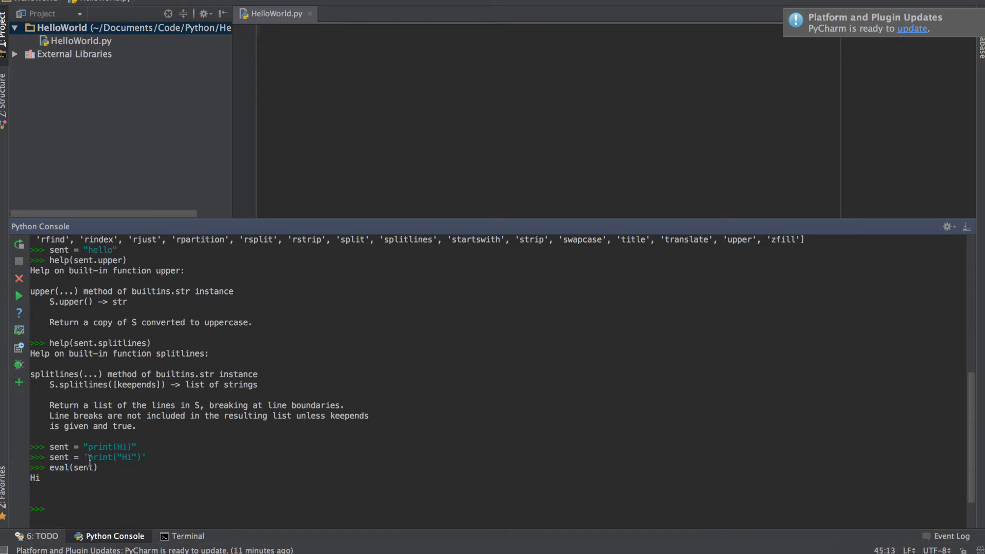
{"action": "left_click_drag", "start_coordinate": [89, 457], "coordinate": [143, 456]}
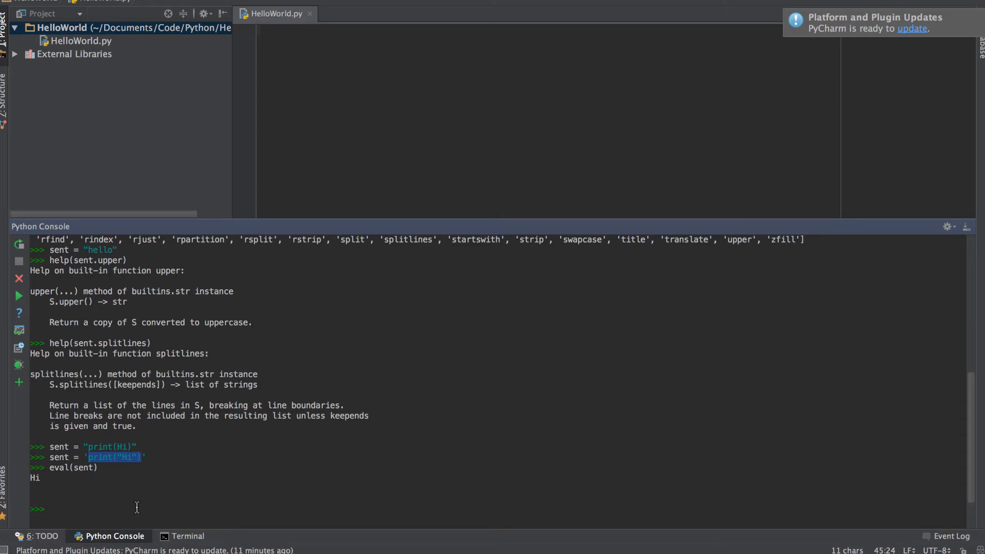
{"action": "mouse_move", "coordinate": [132, 515]}
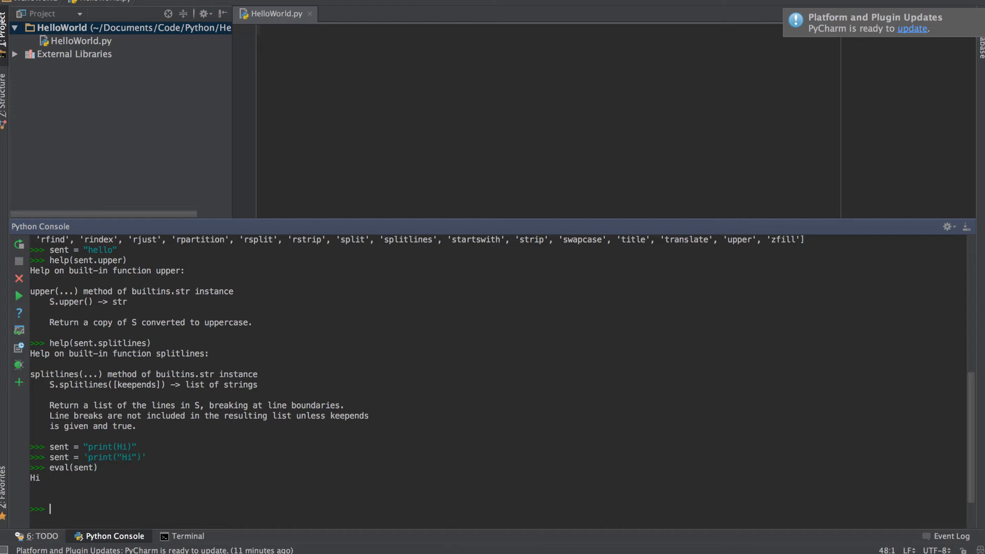
{"action": "type", "text": "exec(sent)"}
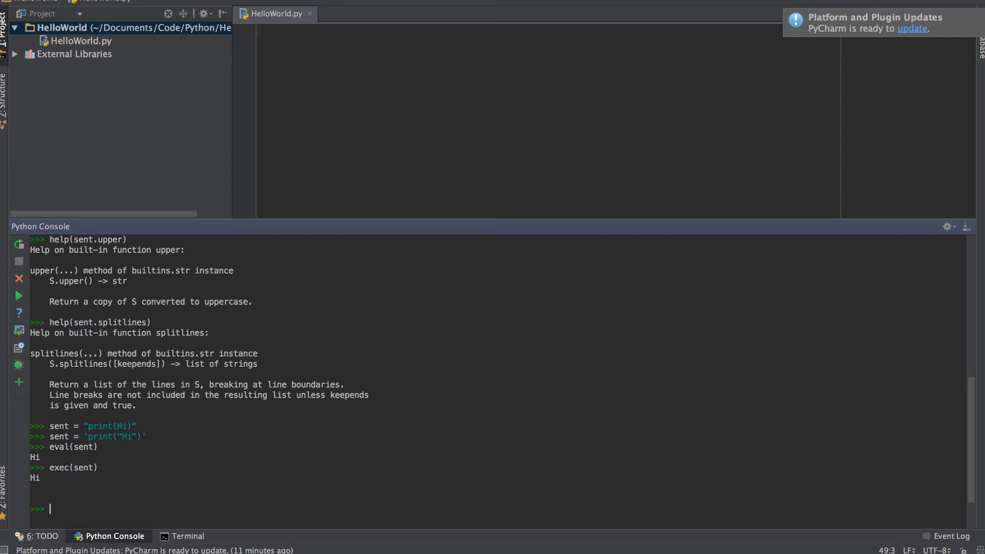
Run eval("5*3") to get 15, then assign a = 1
{"action": "type", "text": "eval(\"\")"}
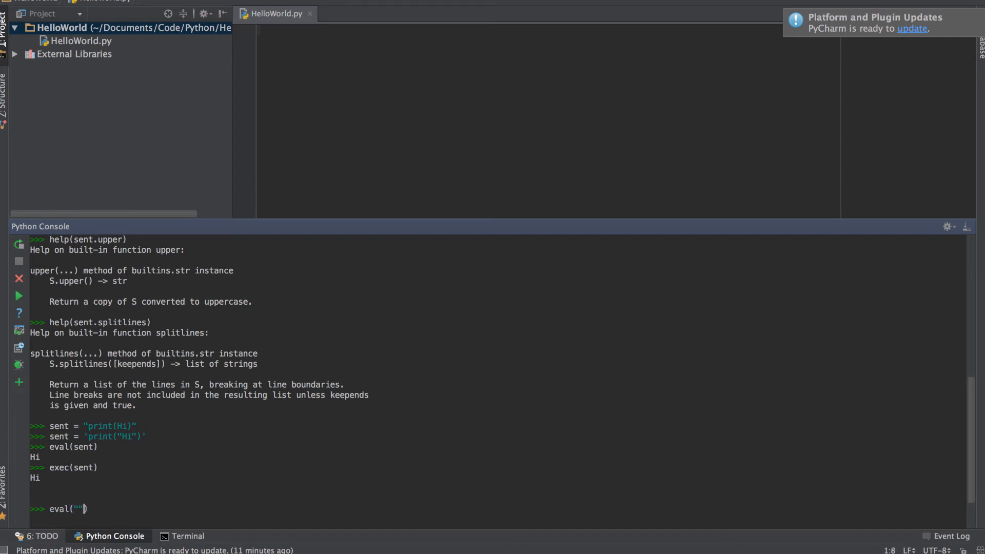
{"action": "type", "text": "5*3"}
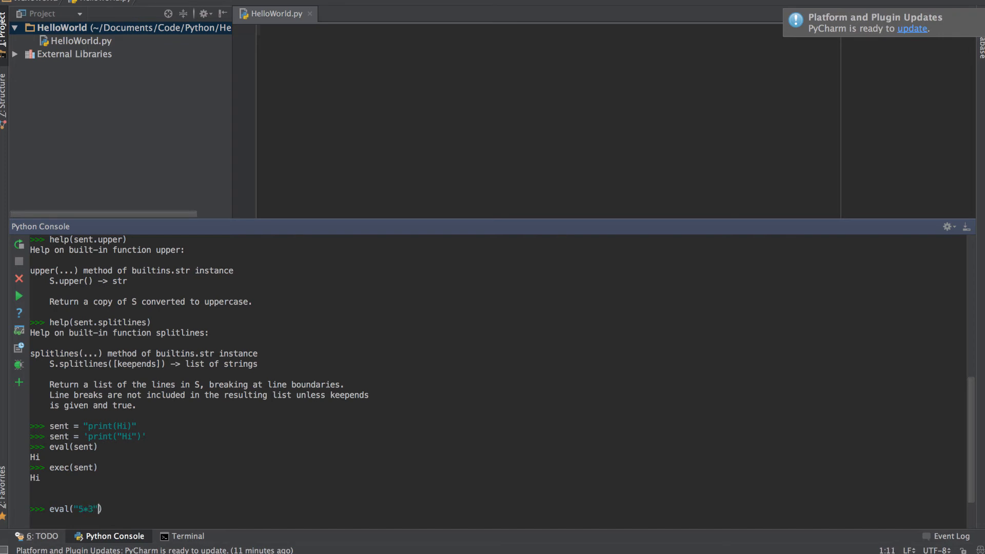
{"action": "key", "text": "Enter"}
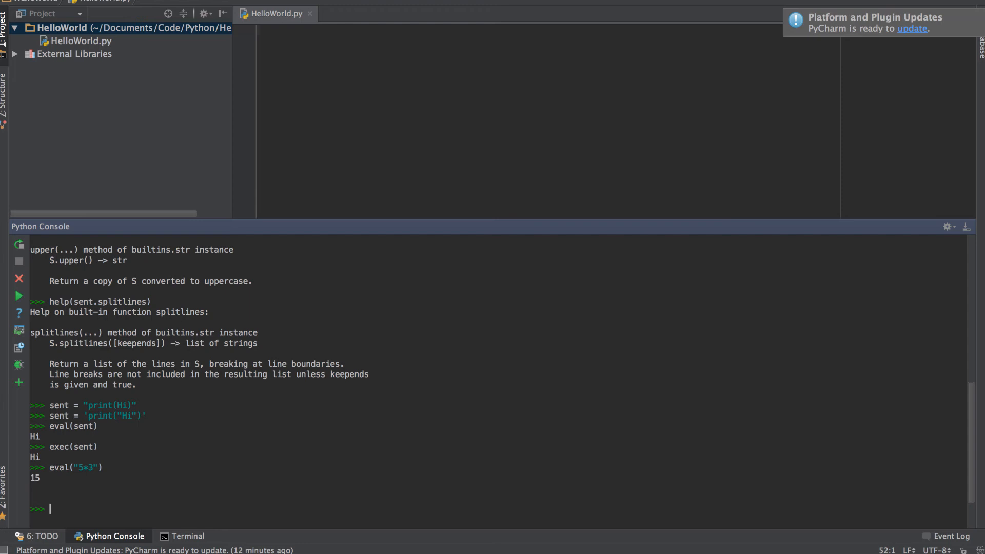
{"action": "type", "text": "a = 1"}
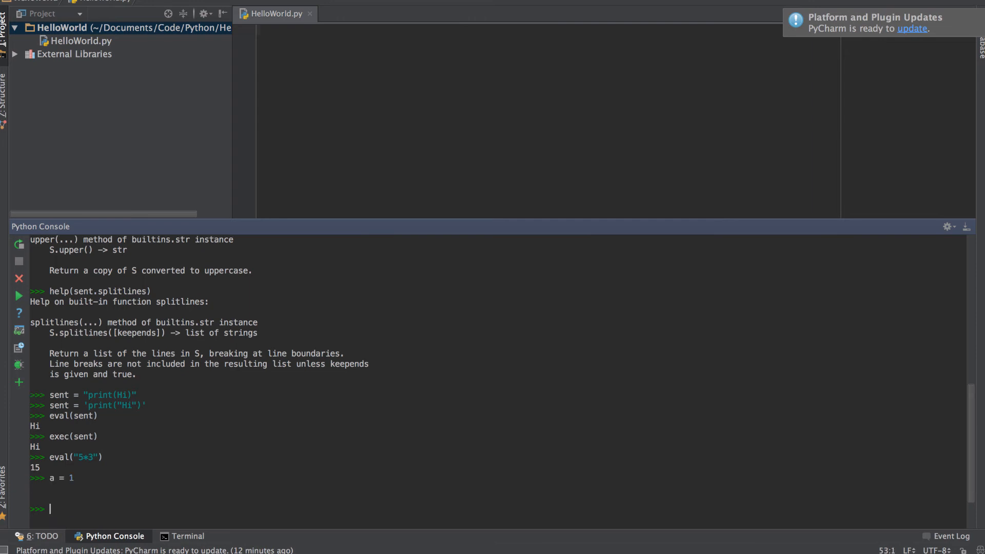
Run str(a), float(a) and int(a), returning '1', 1.0 and 1
{"action": "type", "text": "str()"}
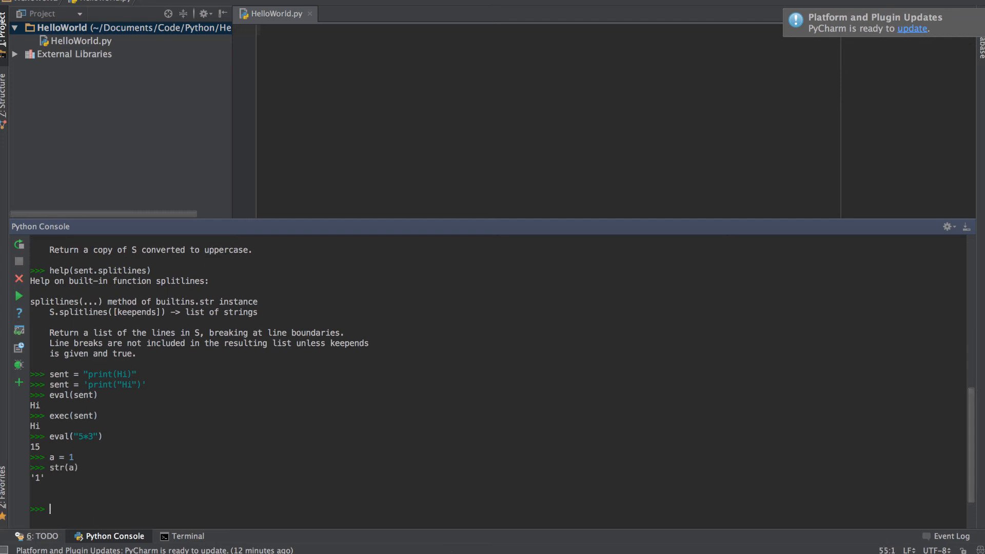
{"action": "type", "text": "float(a"}
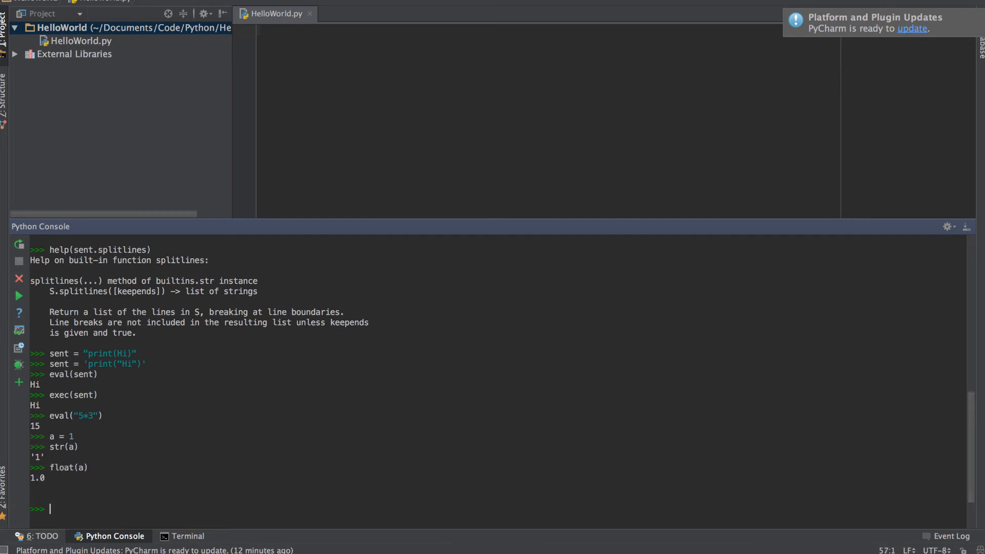
{"action": "type", "text": "int"}
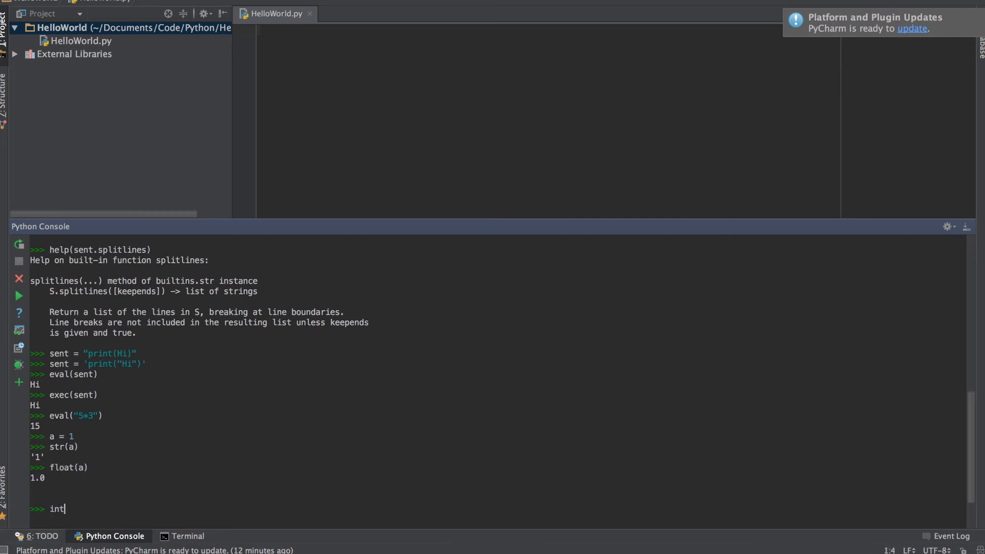
{"action": "type", "text": "(a)"}
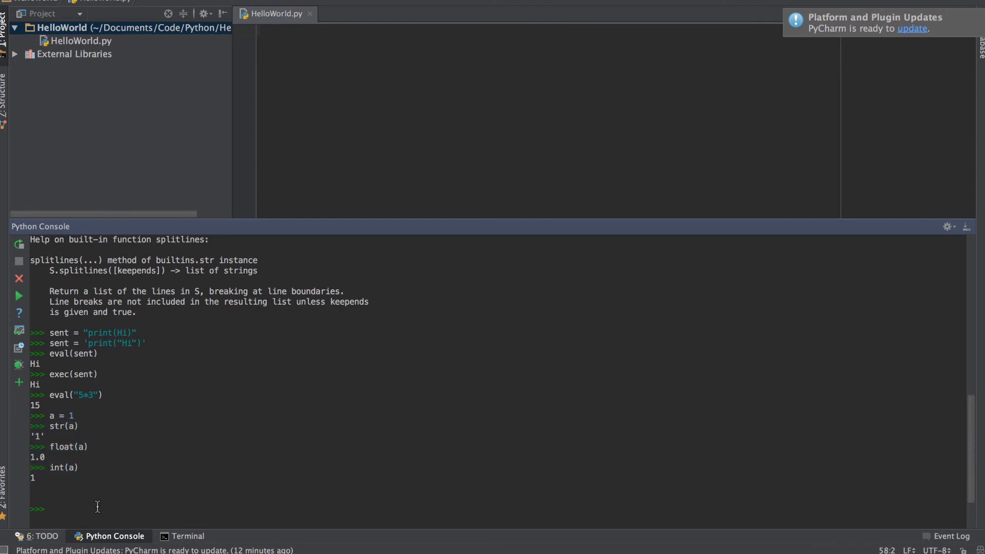
{"action": "double_click", "coordinate": [46, 426]}
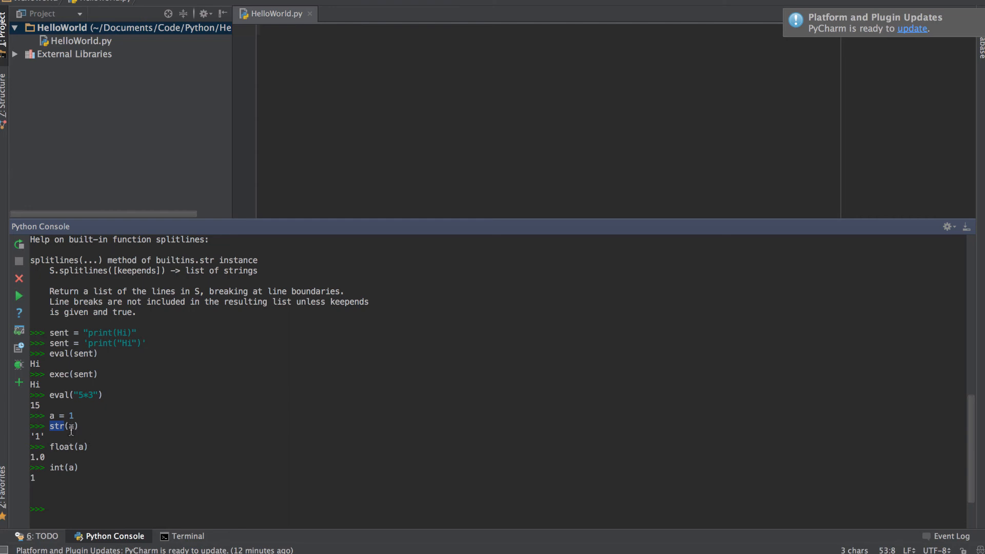
{"action": "double_click", "coordinate": [60, 448]}
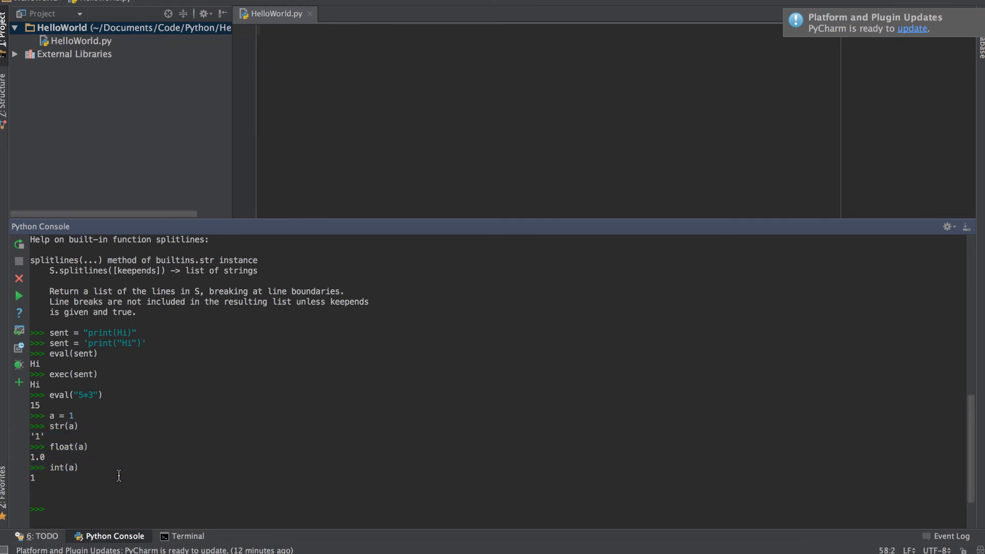
{"action": "mouse_move", "coordinate": [120, 477]}
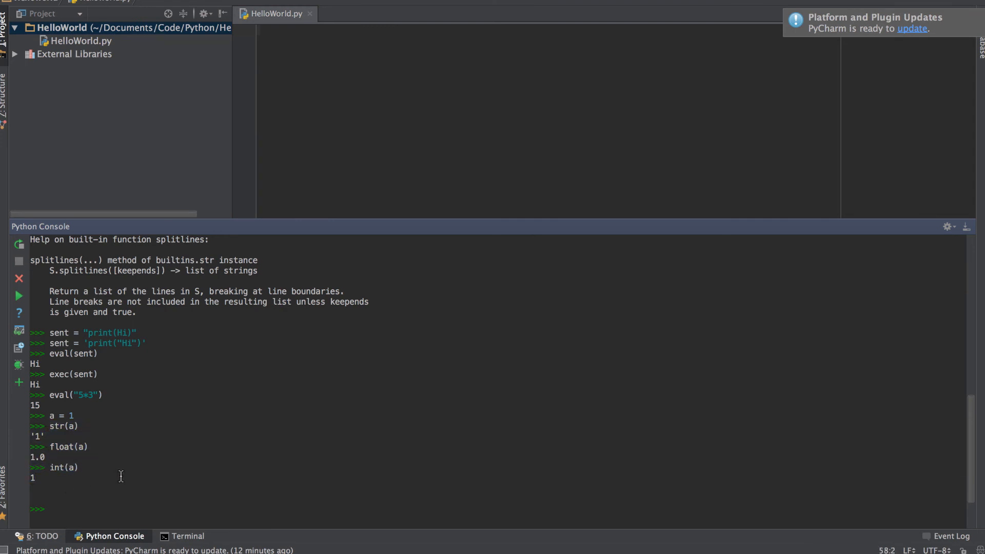
{"action": "mouse_move", "coordinate": [159, 454]}
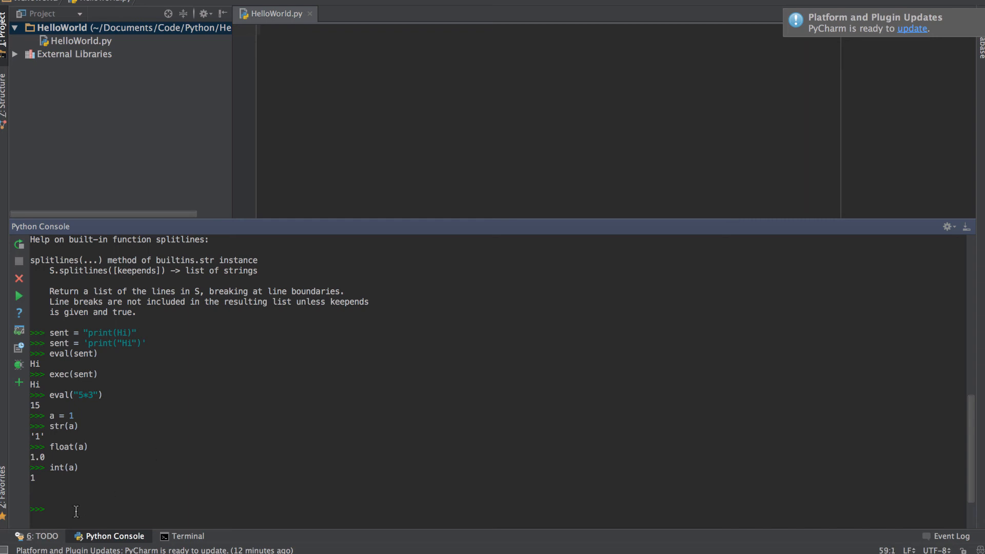
Run abs(23) giving 23 and bool(0) giving False, then enter bool(None)
{"action": "type", "text": "abs"}
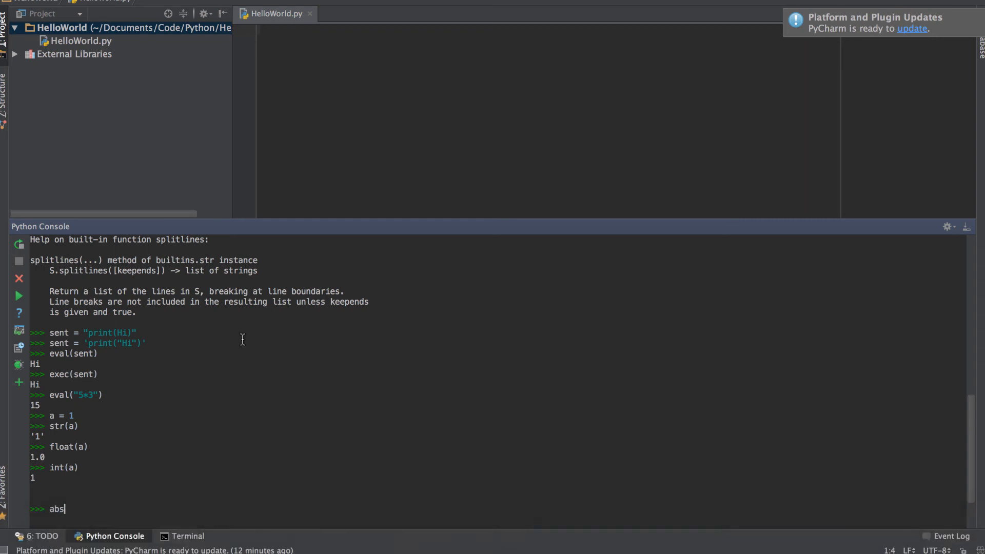
{"action": "type", "text": "(23"}
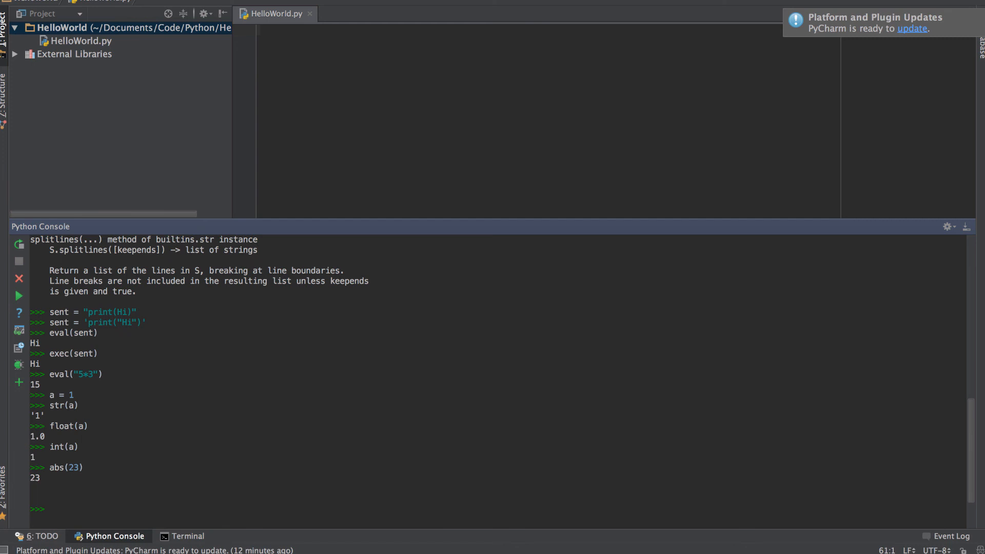
{"action": "type", "text": "bool"}
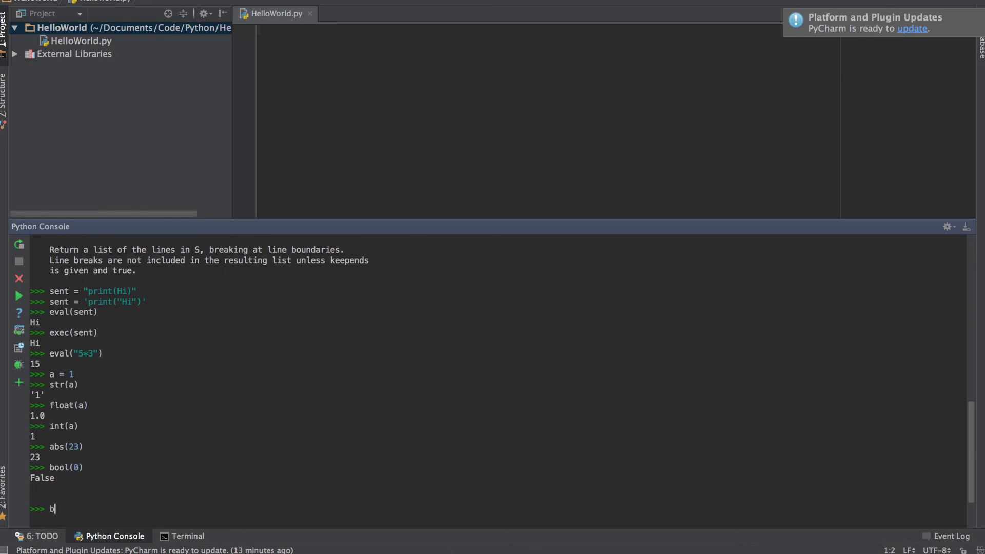
{"action": "key", "text": "Backspace"}
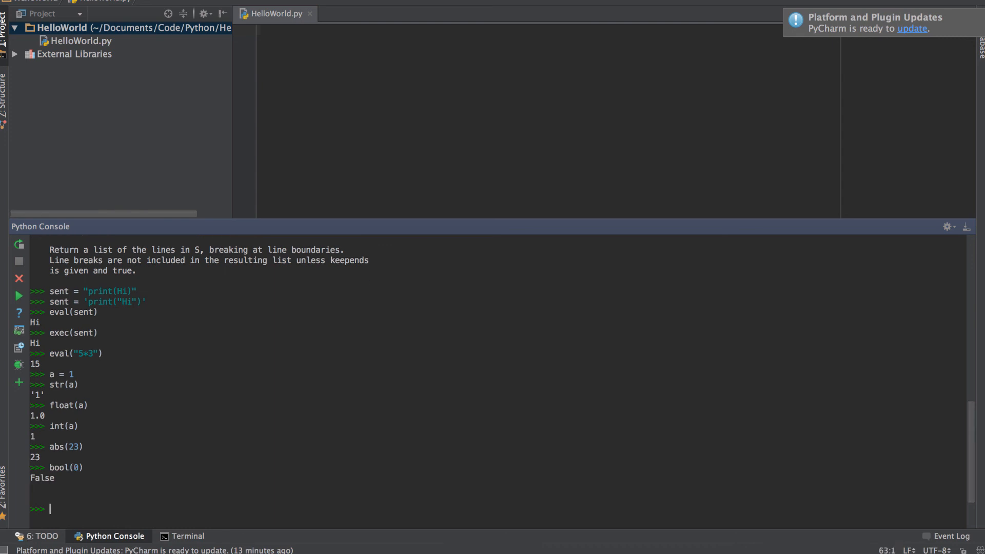
{"action": "type", "text": "bool(None)"}
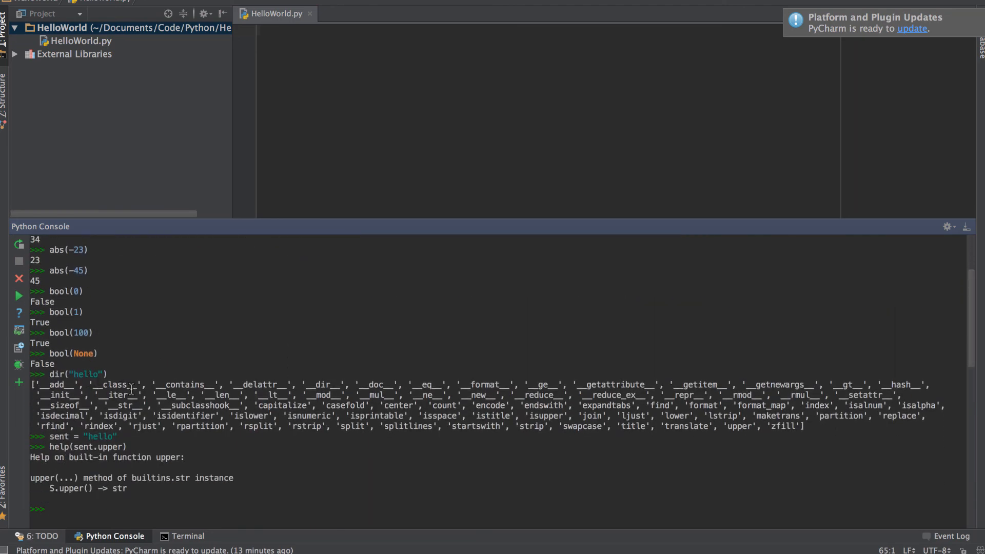
{"action": "mouse_move", "coordinate": [104, 405]}
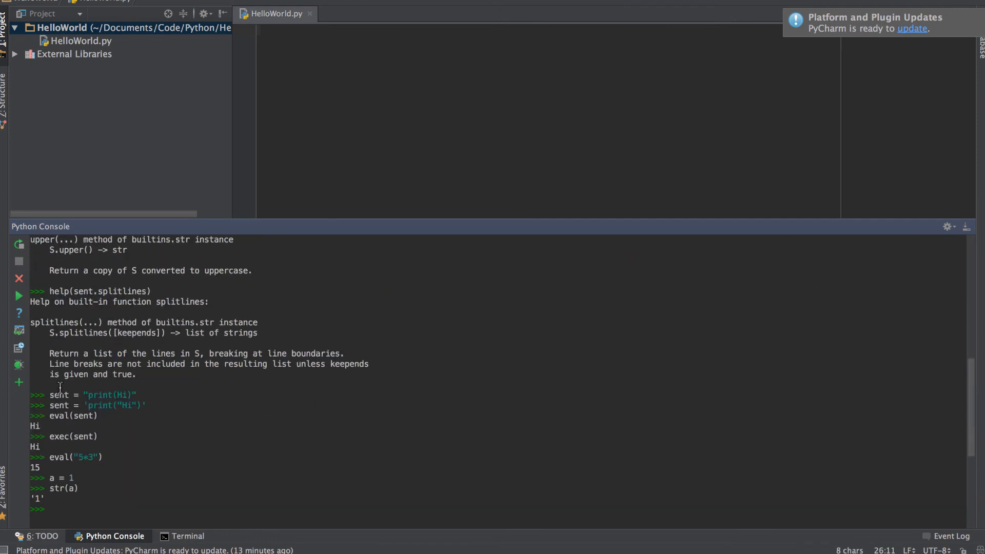
{"action": "mouse_move", "coordinate": [146, 444]}
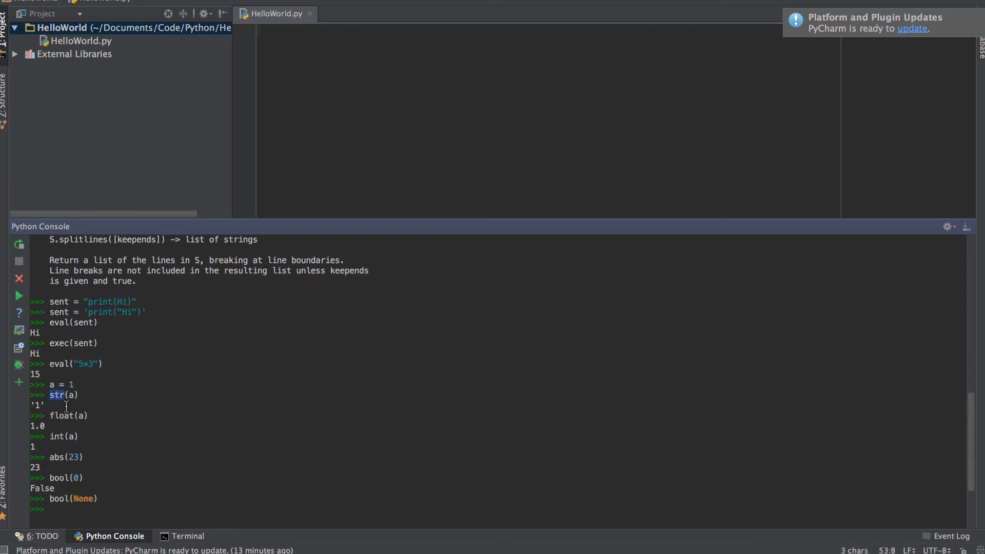
{"action": "mouse_move", "coordinate": [146, 418]}
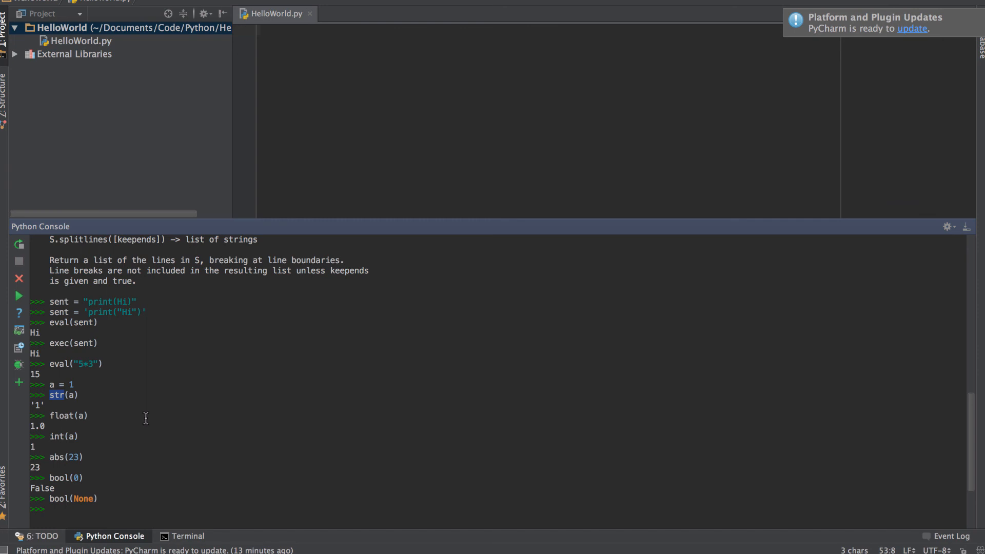